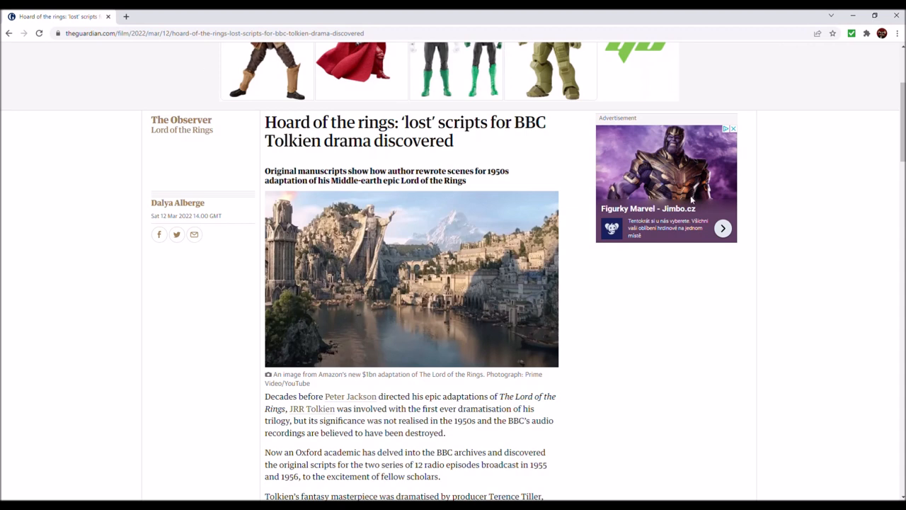
mouse_move(659, 102)
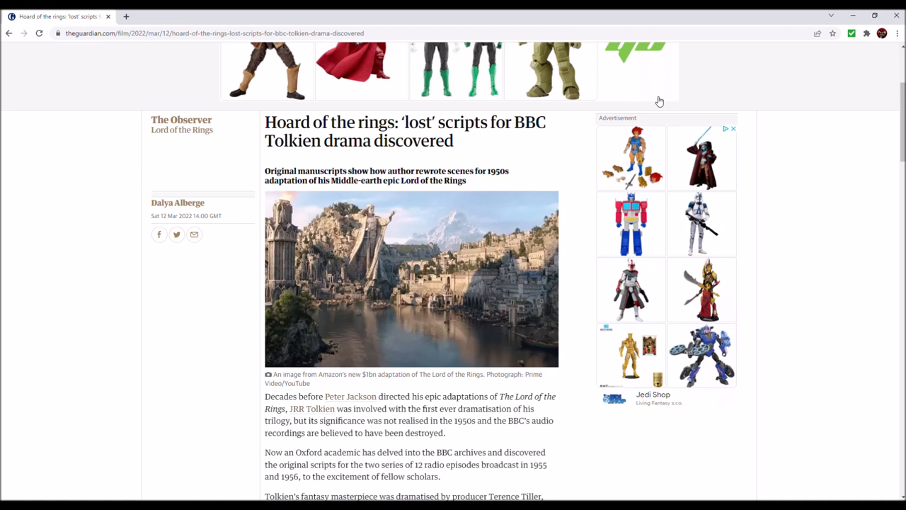
Scroll down past the opening paragraphs to Tolkien's handwritten script page and Stuart Lee's quote.
left_click(734, 128)
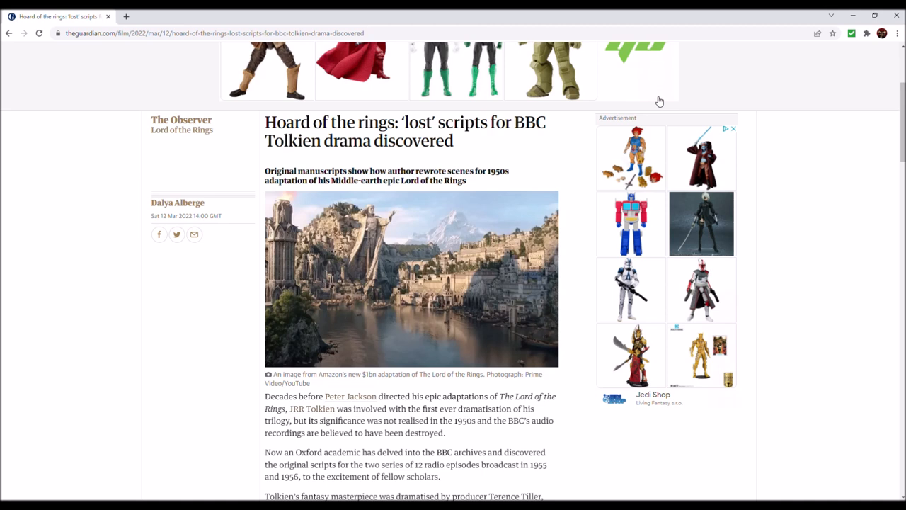
mouse_move(750, 111)
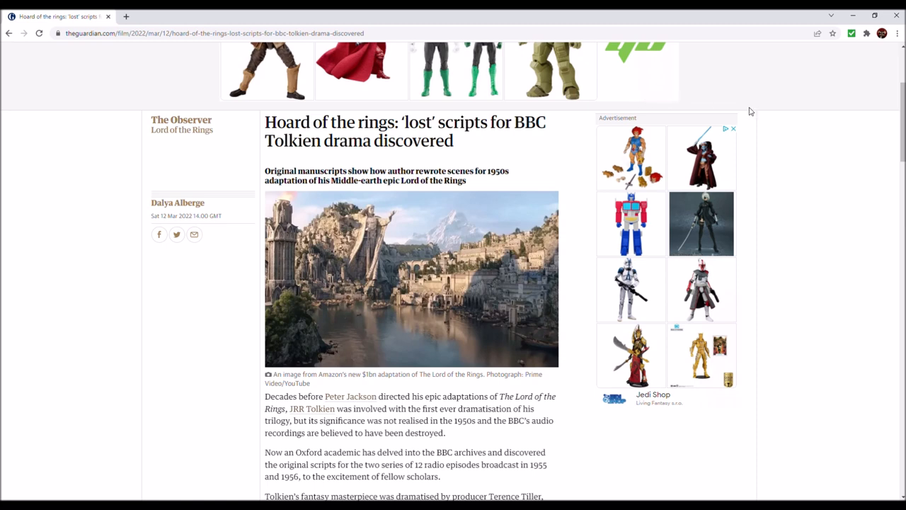
scroll("down", 3)
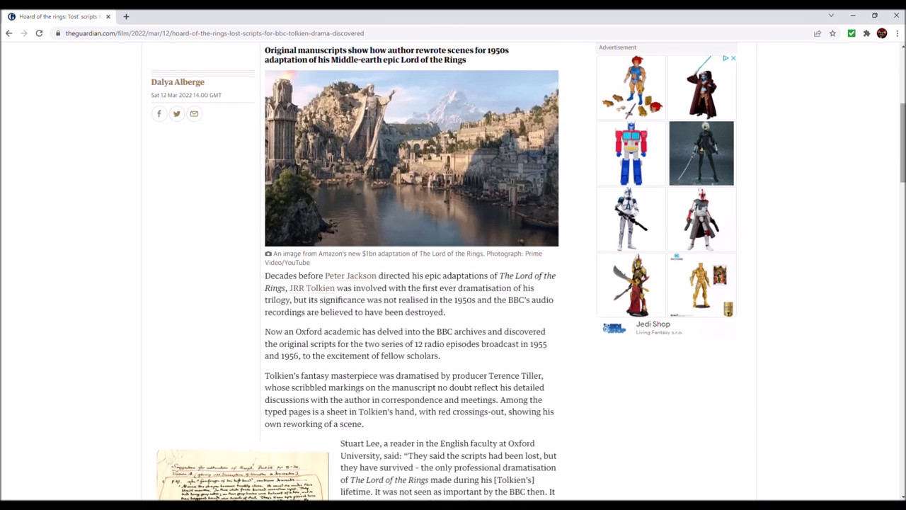
scroll("down", 3)
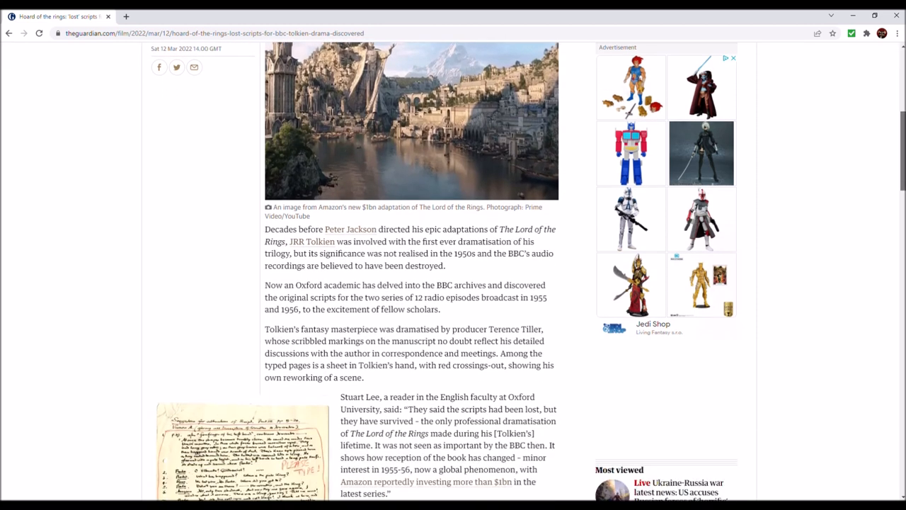
scroll("down", 3)
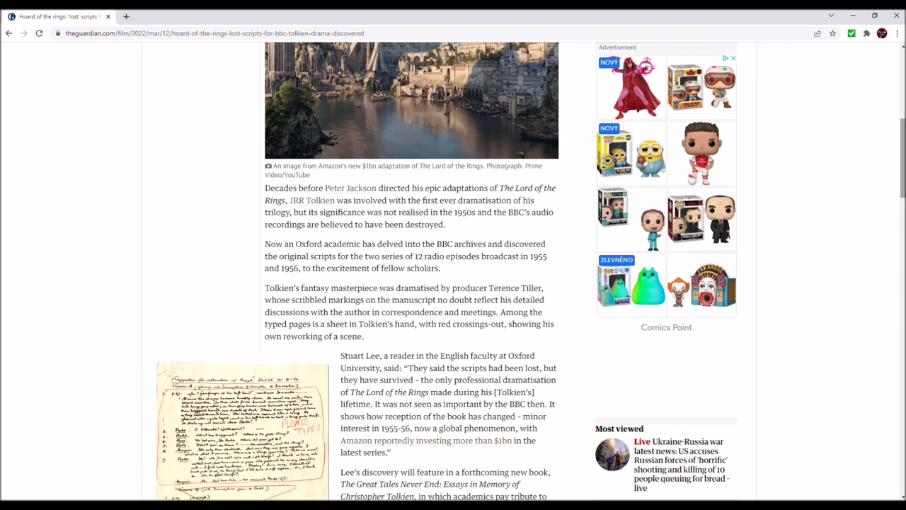
scroll("down", 3)
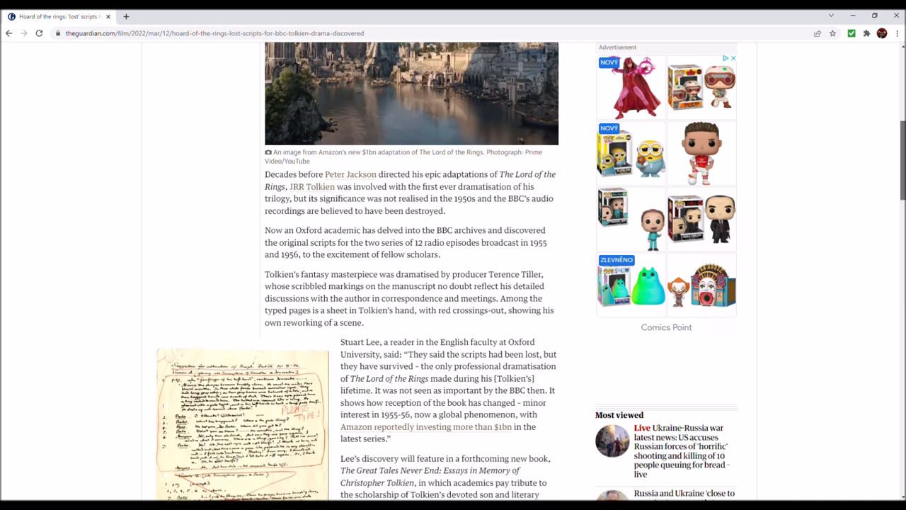
scroll("down", 3)
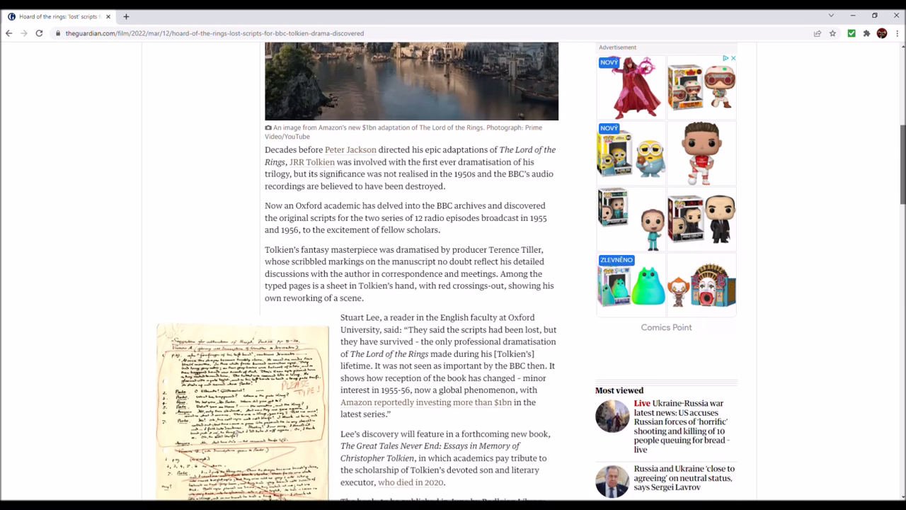
scroll("down", 3)
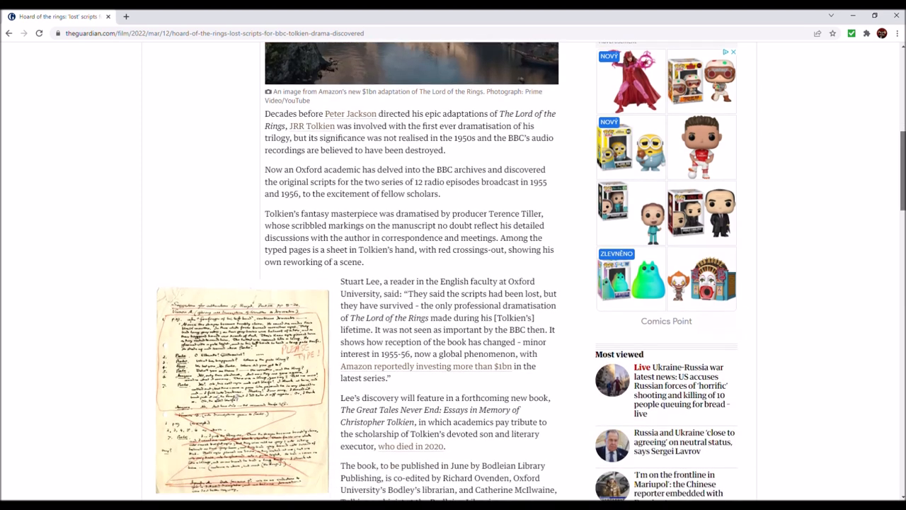
scroll("down", 3)
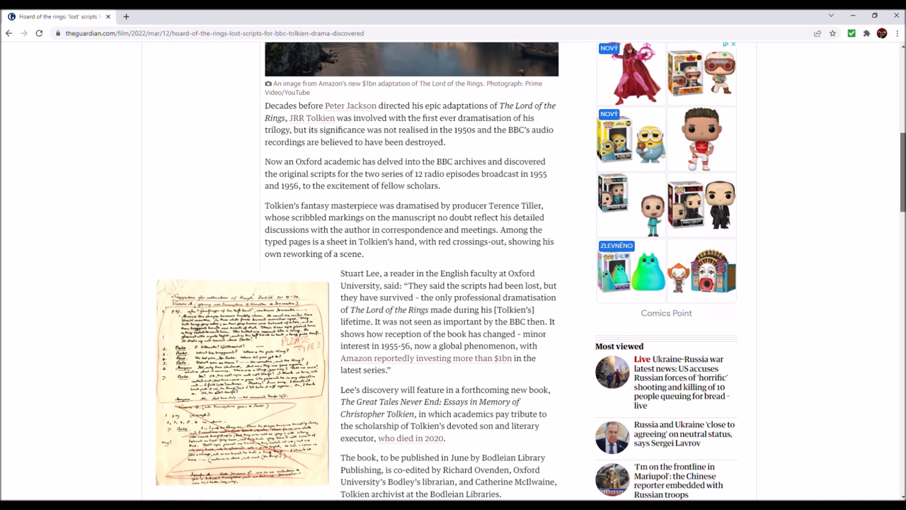
scroll("down", 3)
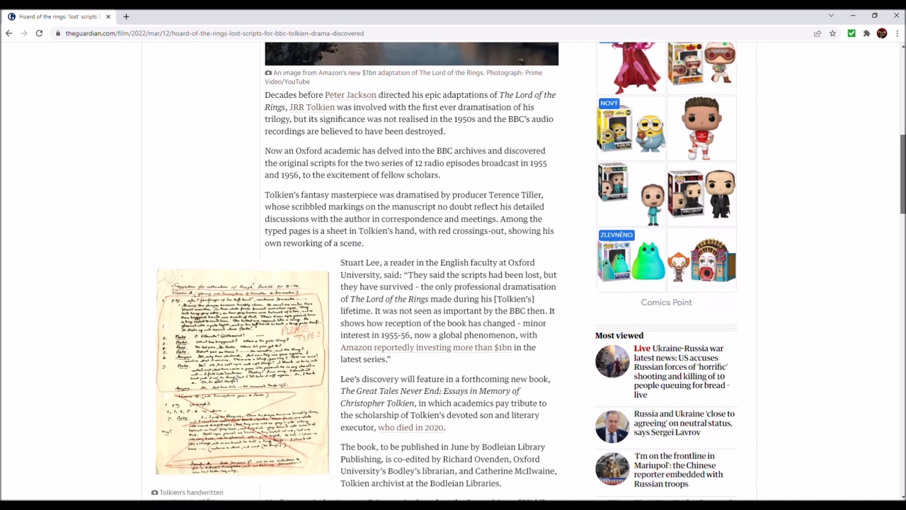
scroll("down", 3)
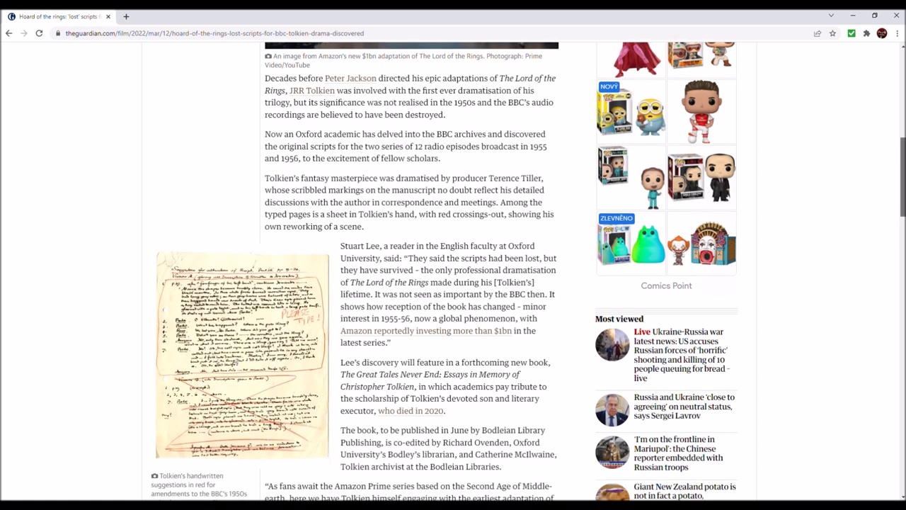
scroll("down", 3)
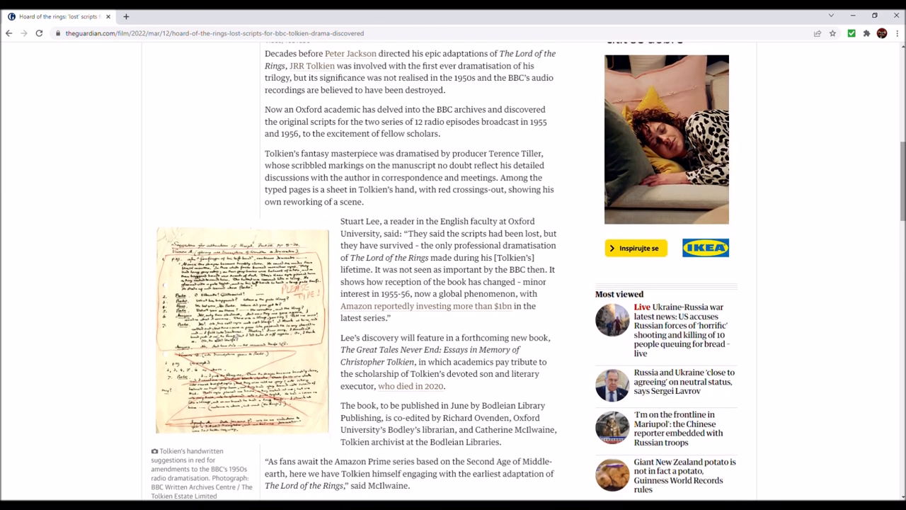
Scroll down to Ridley McIlwaine's quotes and the 1955–56 broadcast paragraph beside Tolkien's photograph.
scroll("down", 3)
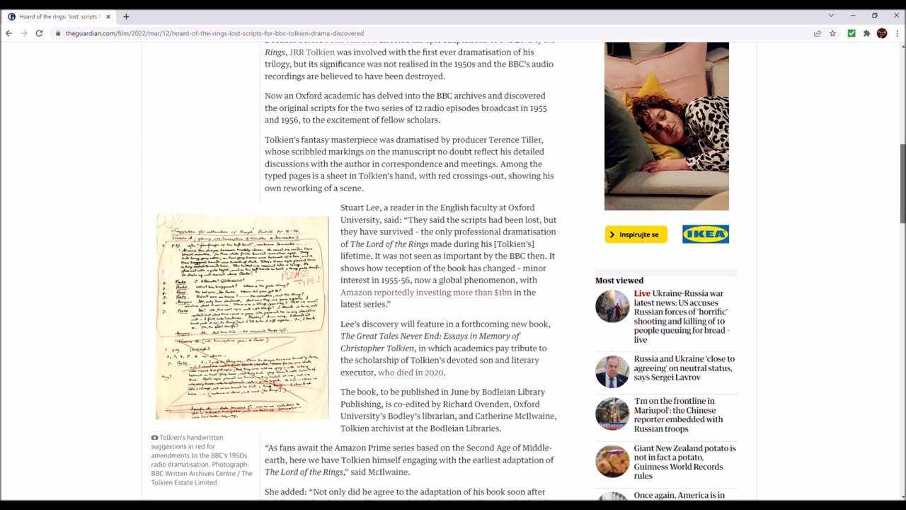
scroll("down", 3)
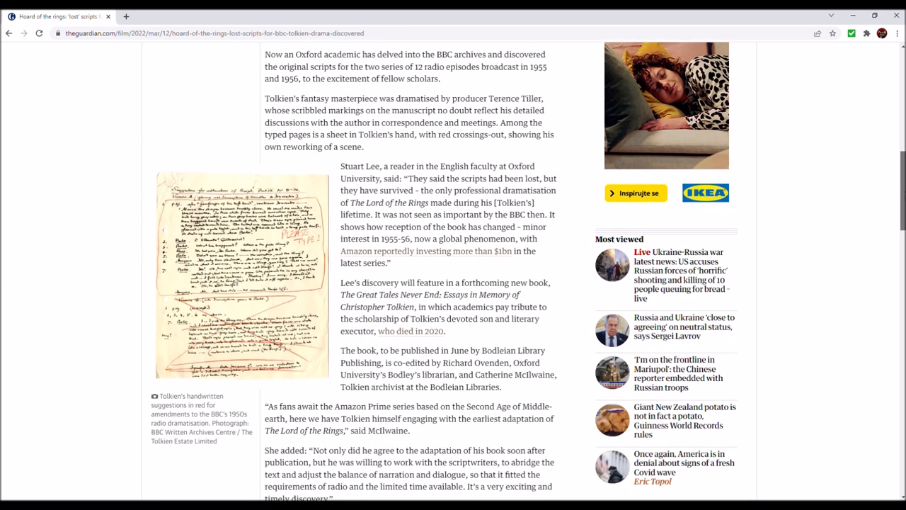
scroll("down", 3)
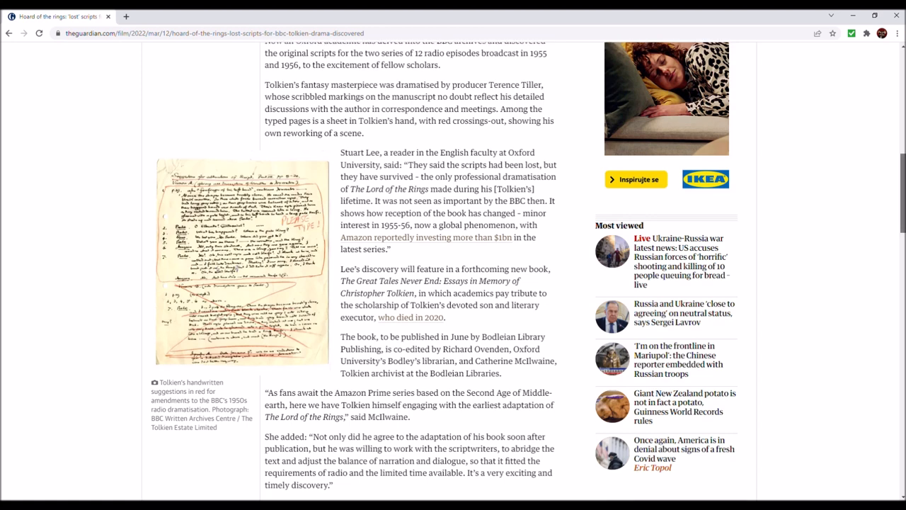
scroll("down", 3)
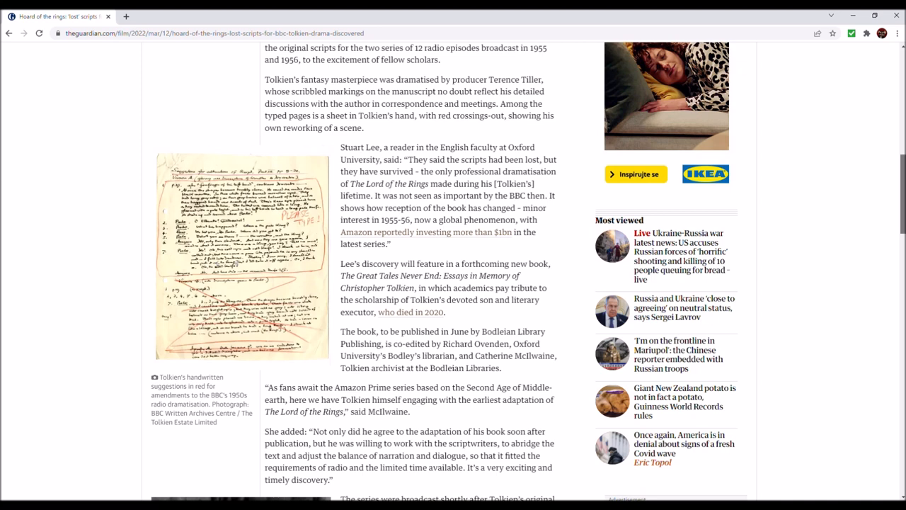
scroll("down", 3)
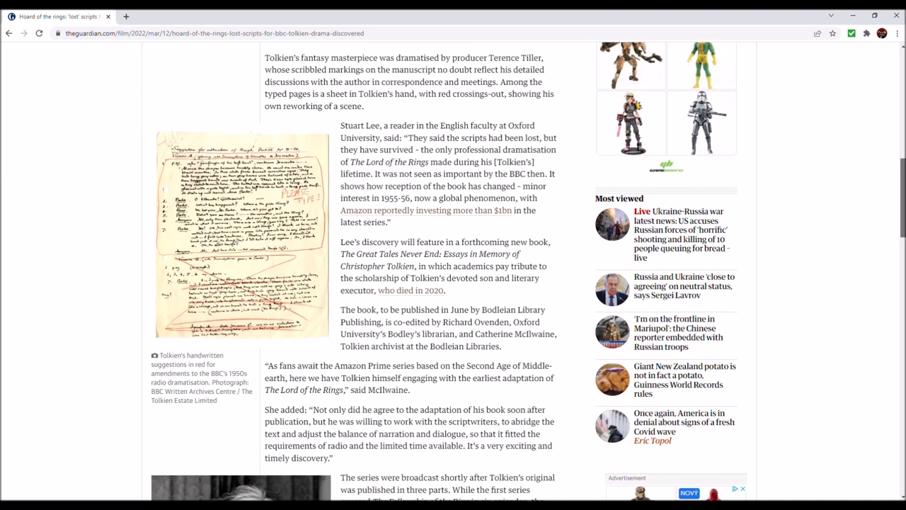
scroll("down", 3)
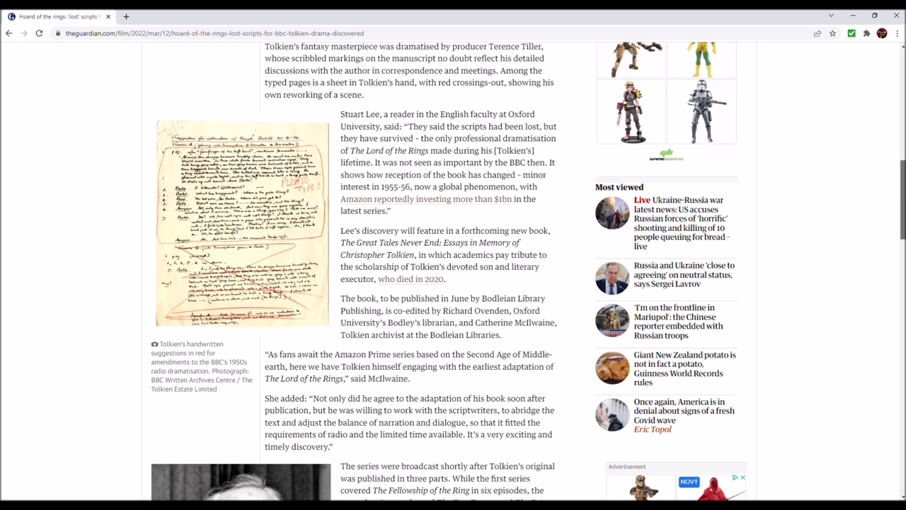
scroll("down", 3)
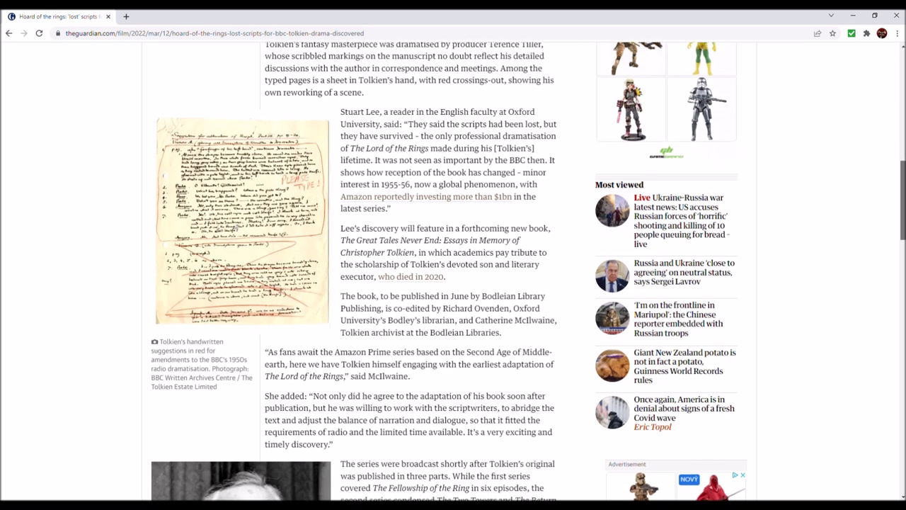
scroll("down", 3)
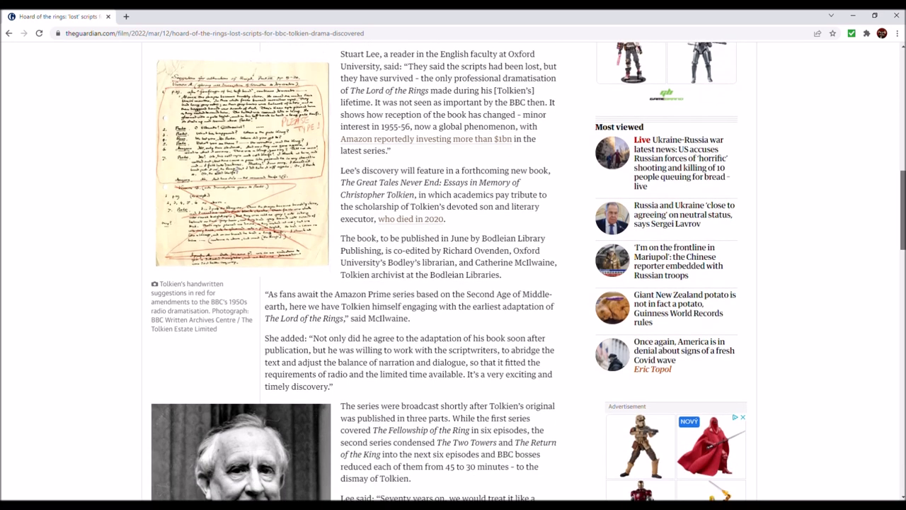
Scroll down to Lee's 'sacred text' remark, his longer-episodes argument and Tolkien's wariness of dramatisations.
scroll("down", 3)
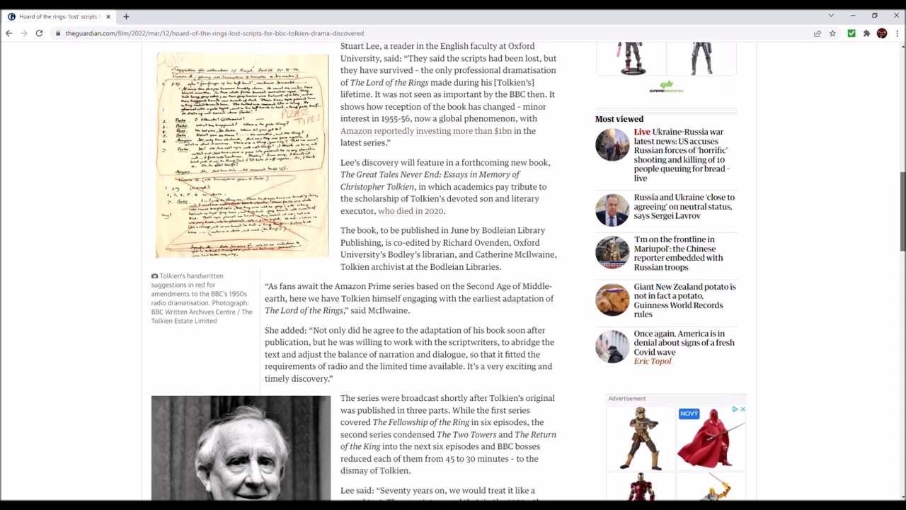
scroll("down", 3)
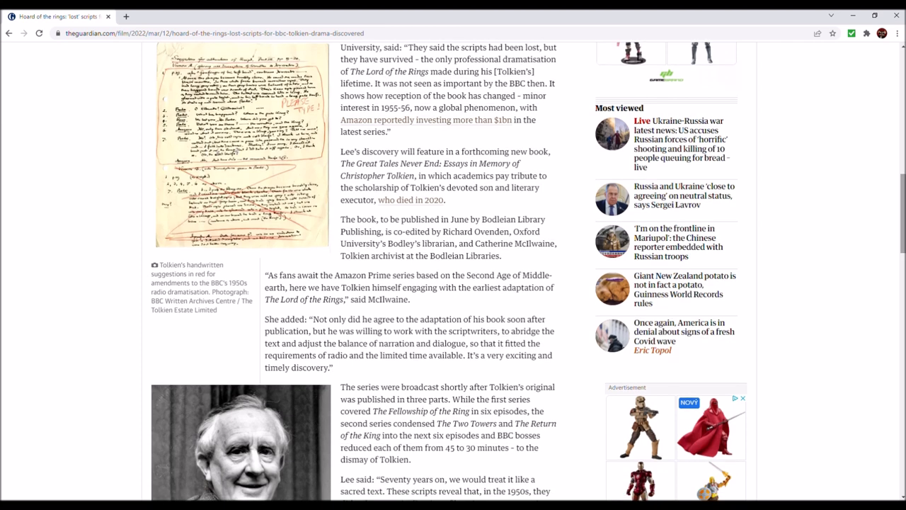
scroll("down", 3)
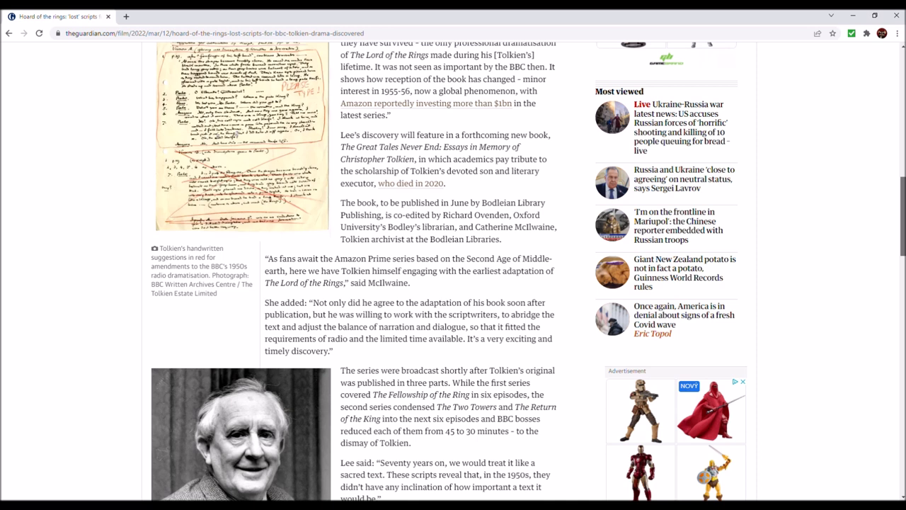
scroll("down", 3)
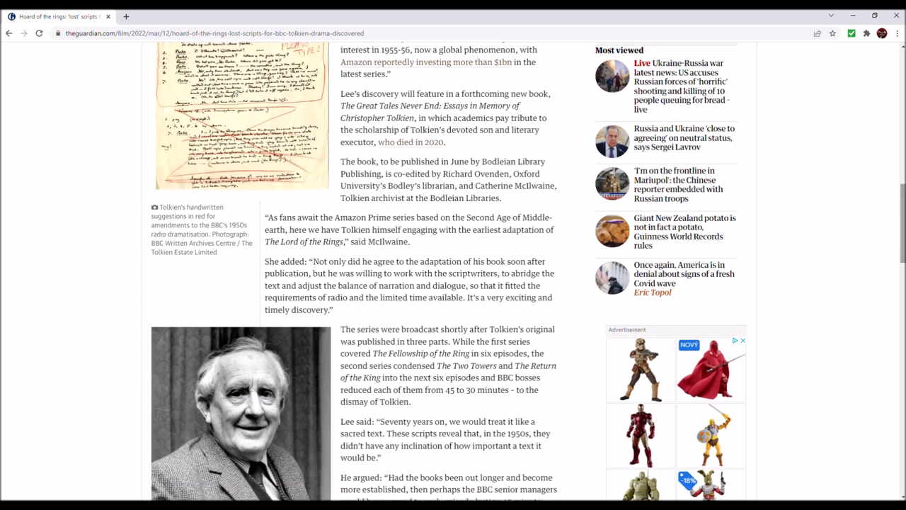
scroll("down", 3)
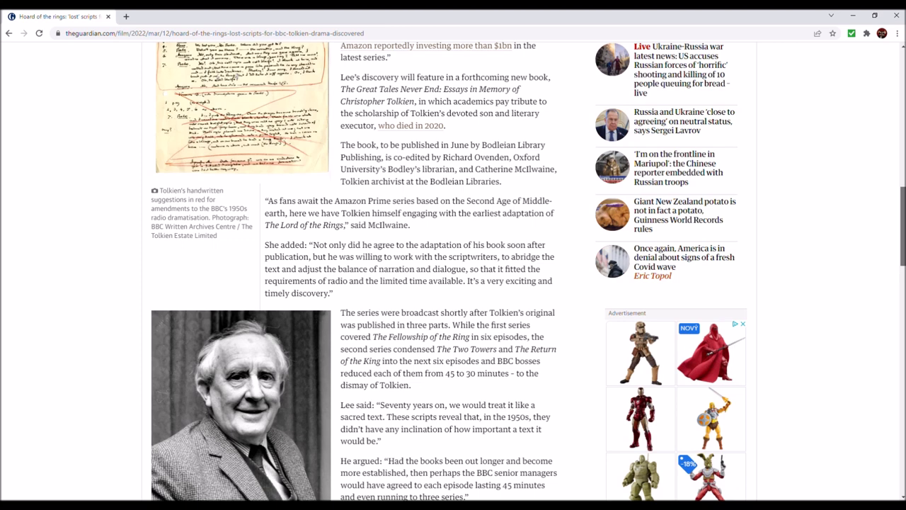
scroll("down", 3)
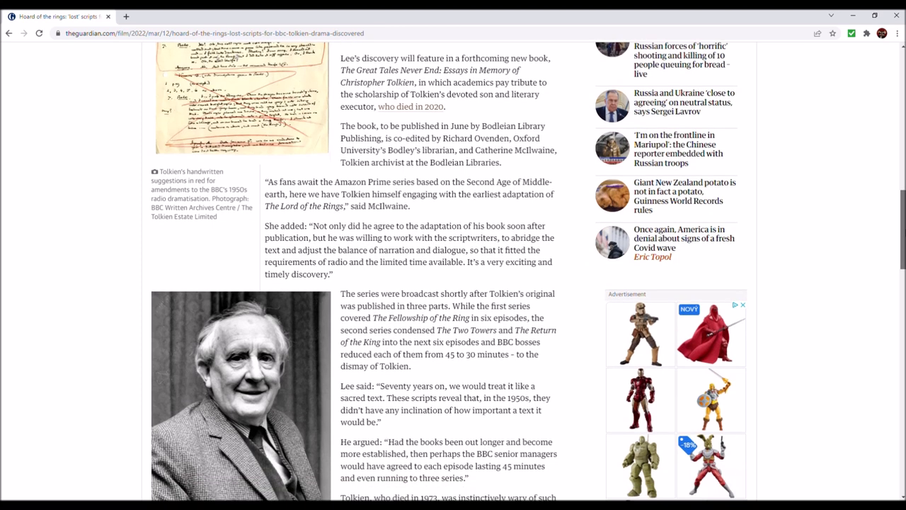
scroll("down", 3)
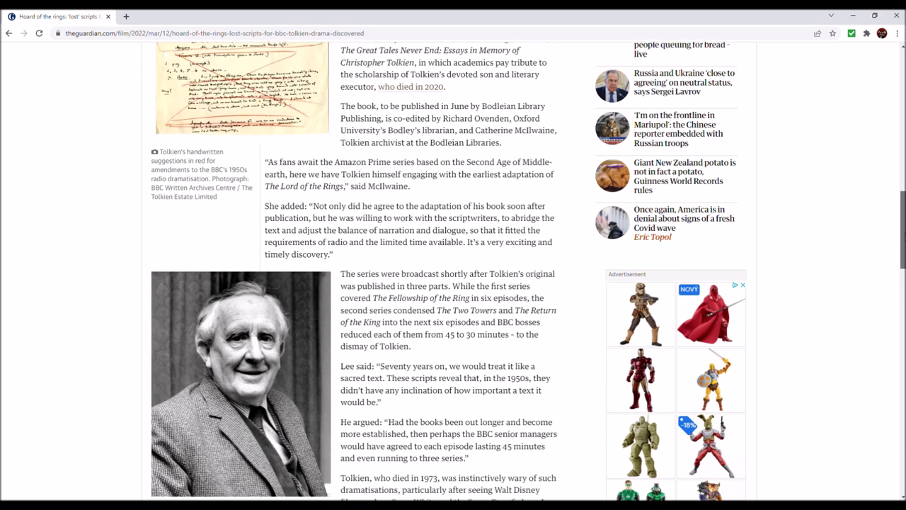
scroll("down", 3)
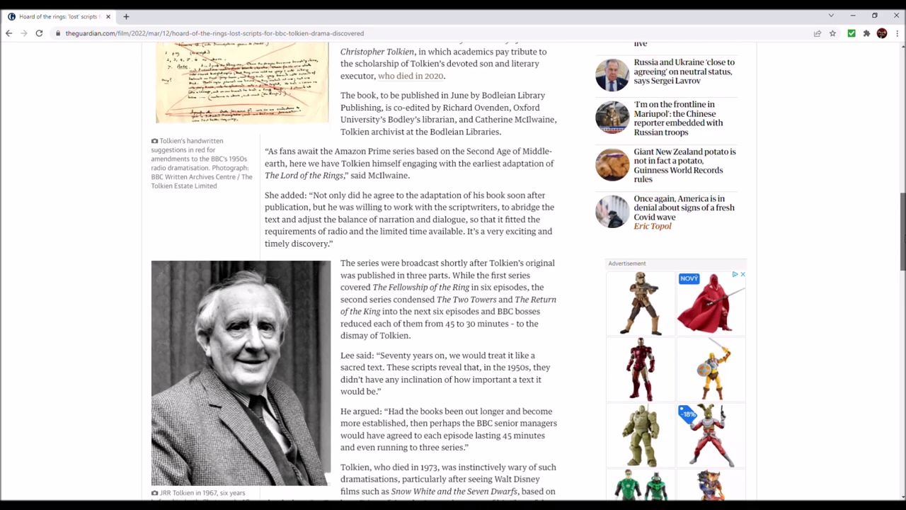
scroll("down", 3)
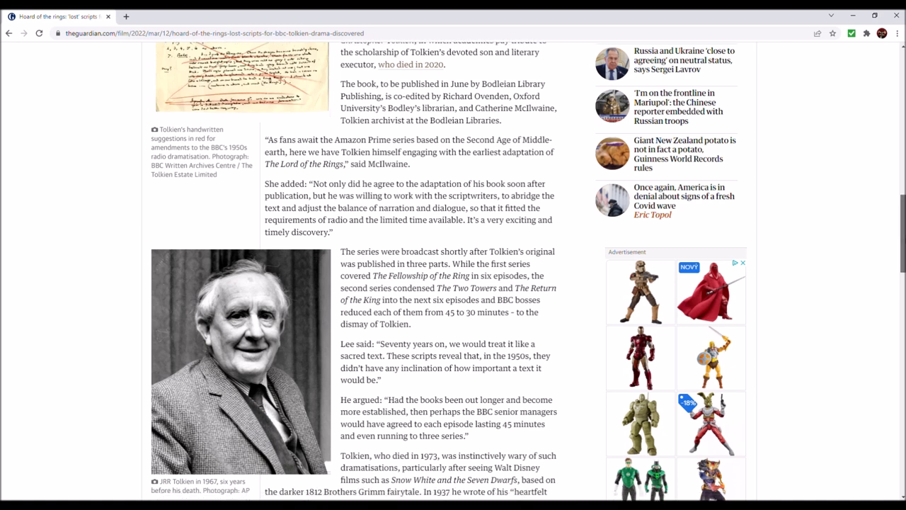
Scroll down to Tolkien's scripted Frodo, Sam and Aragorn scene about the wraiths.
scroll("down", 3)
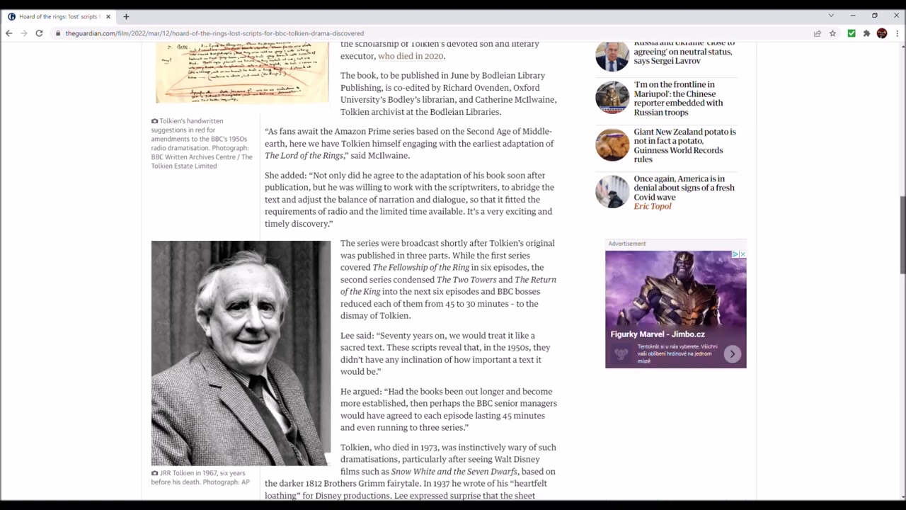
scroll("down", 3)
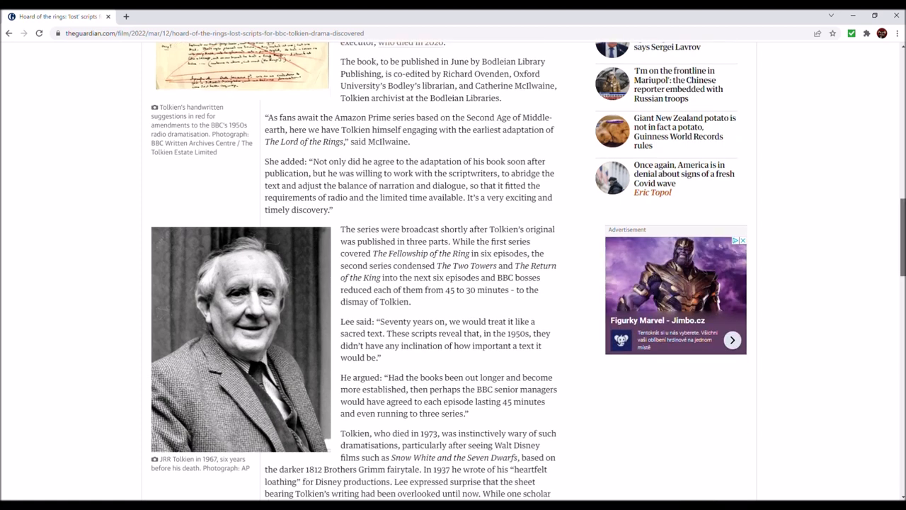
scroll("down", 3)
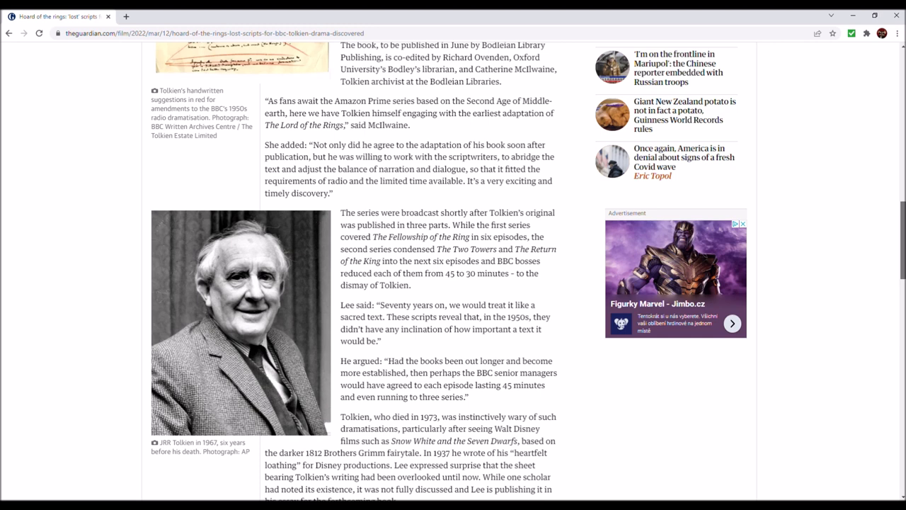
scroll("down", 3)
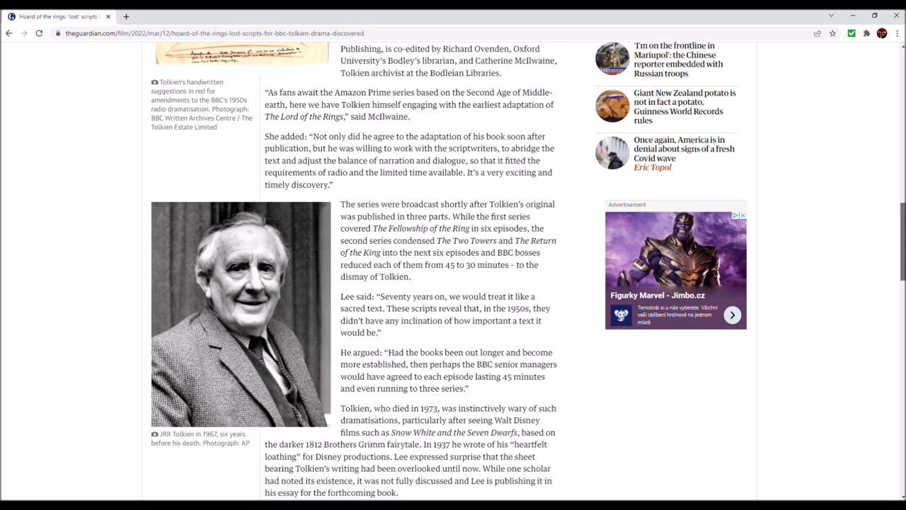
scroll("down", 3)
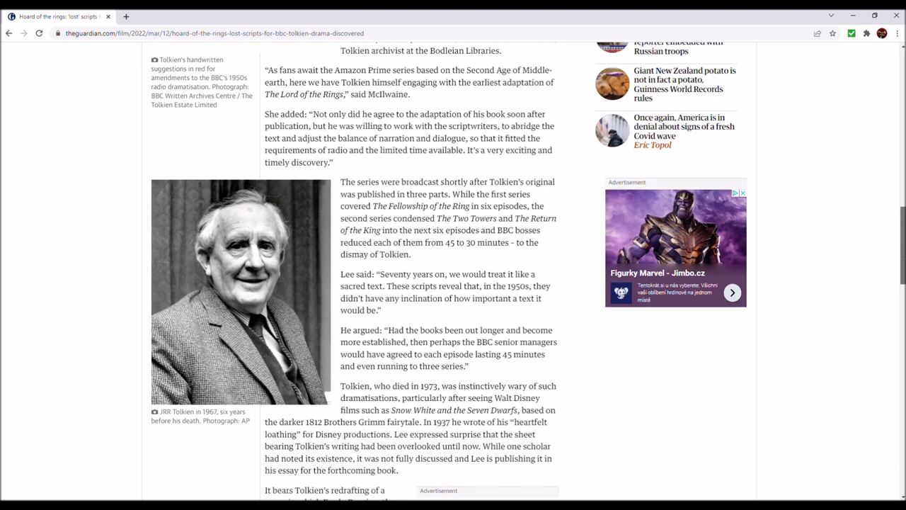
scroll("down", 3)
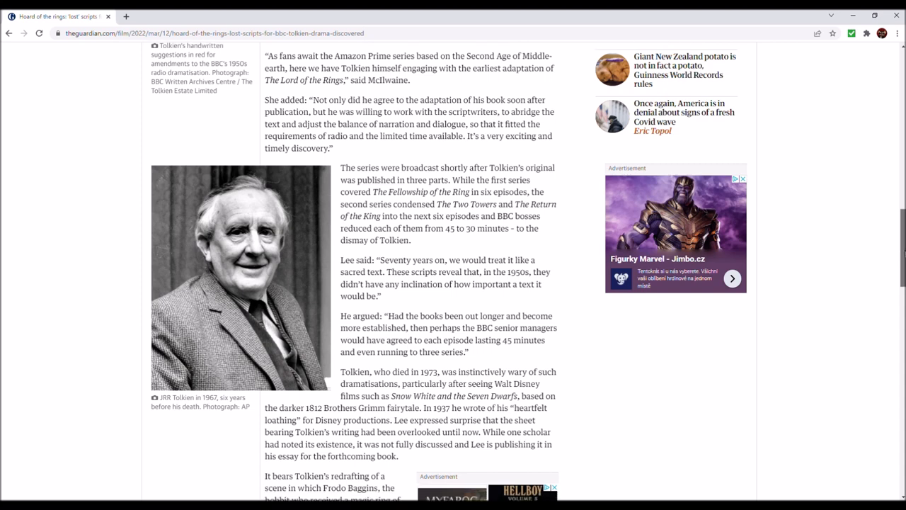
scroll("down", 3)
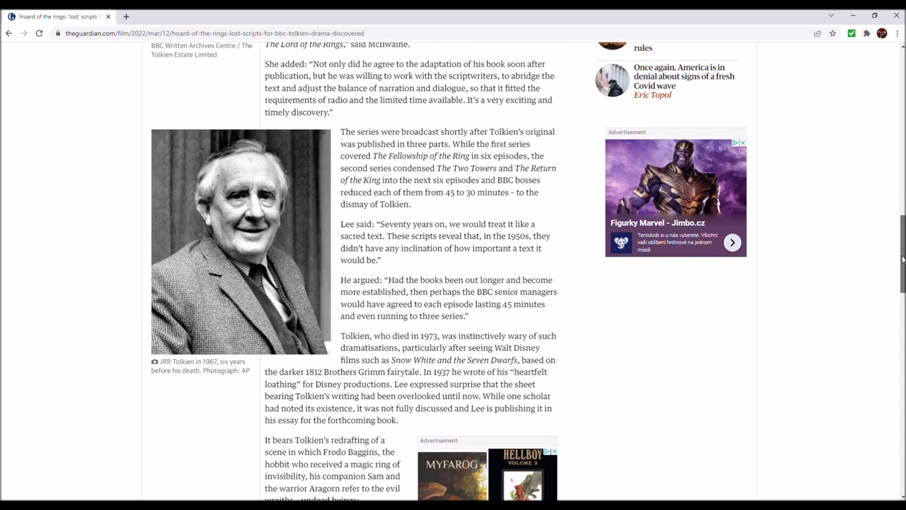
scroll("down", 3)
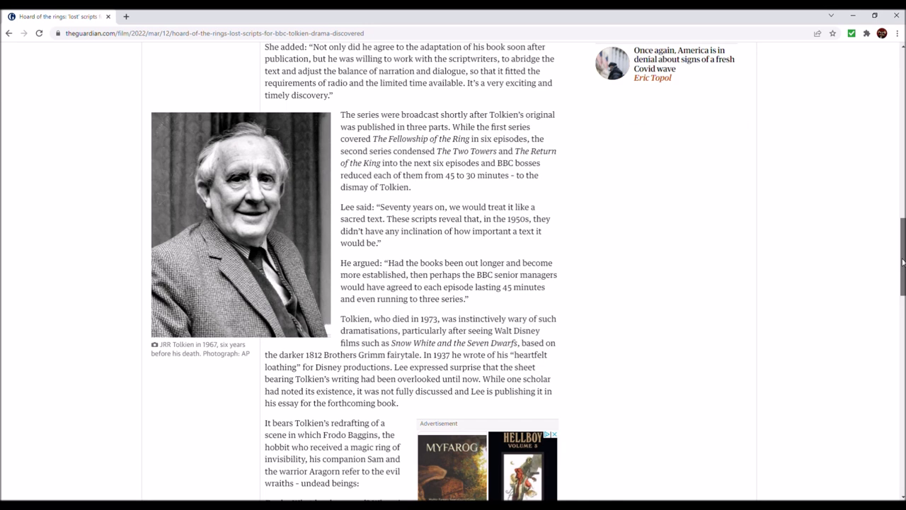
scroll("down", 3)
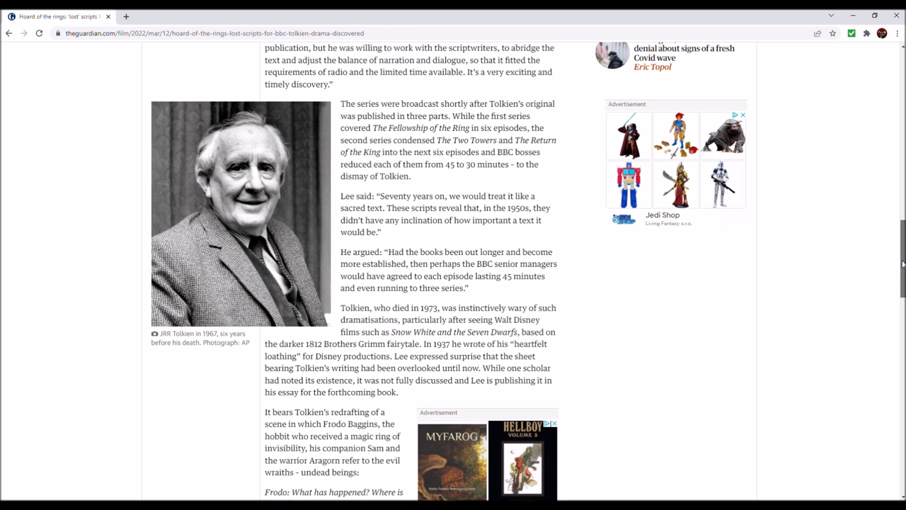
scroll("down", 3)
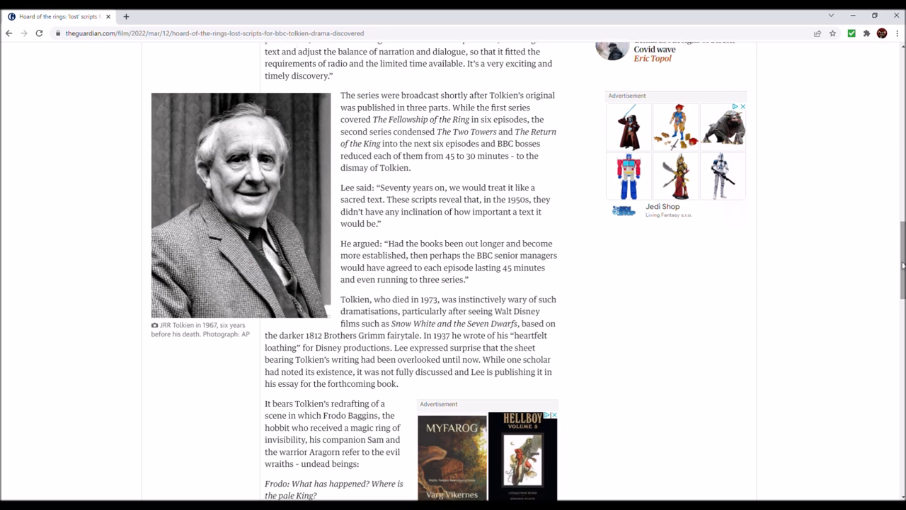
scroll("down", 3)
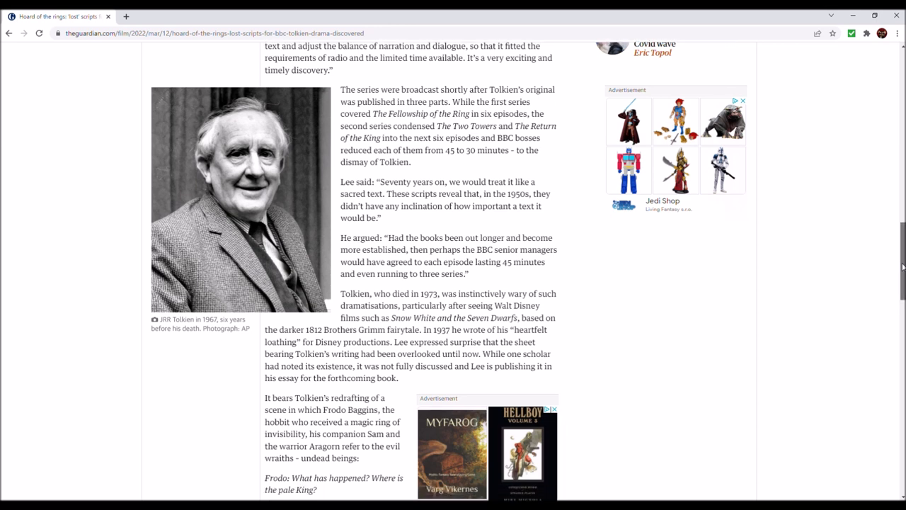
Scroll on through the script excerpt to Lee's comments on describing the wraiths.
scroll("down", 3)
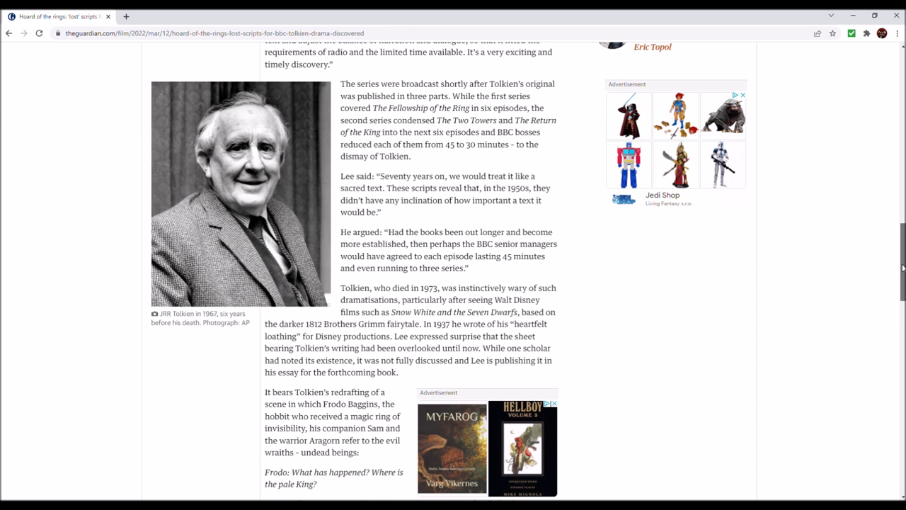
scroll("down", 3)
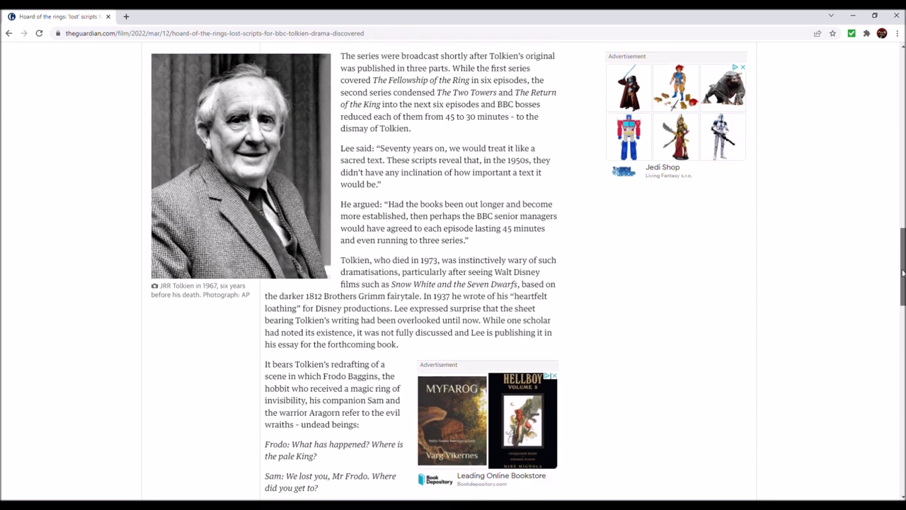
scroll("down", 3)
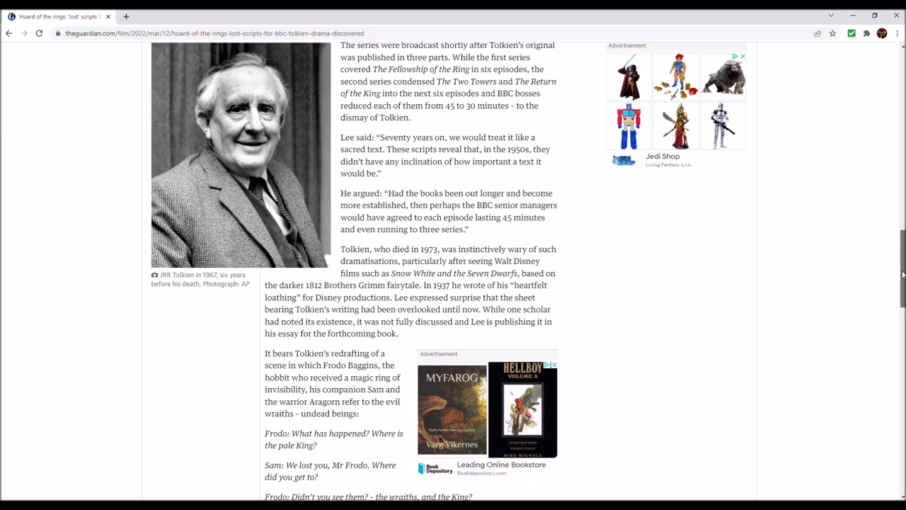
scroll("down", 3)
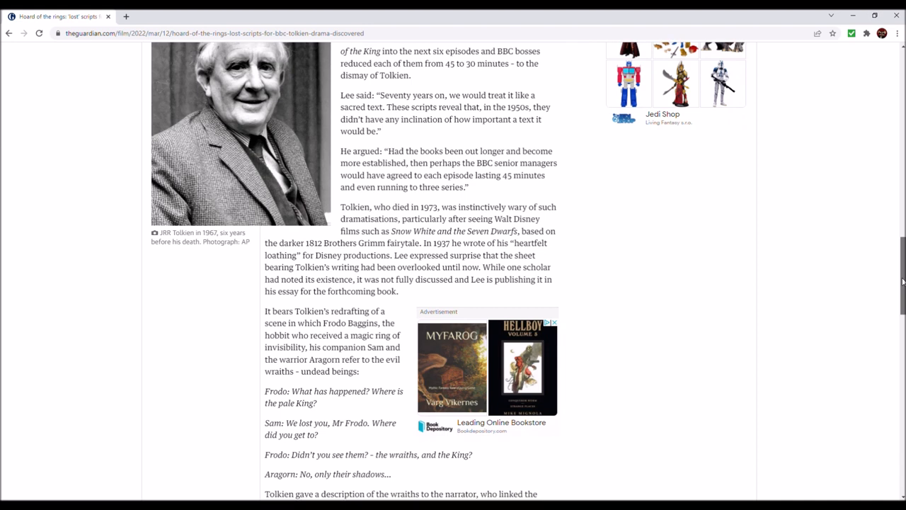
scroll("down", 3)
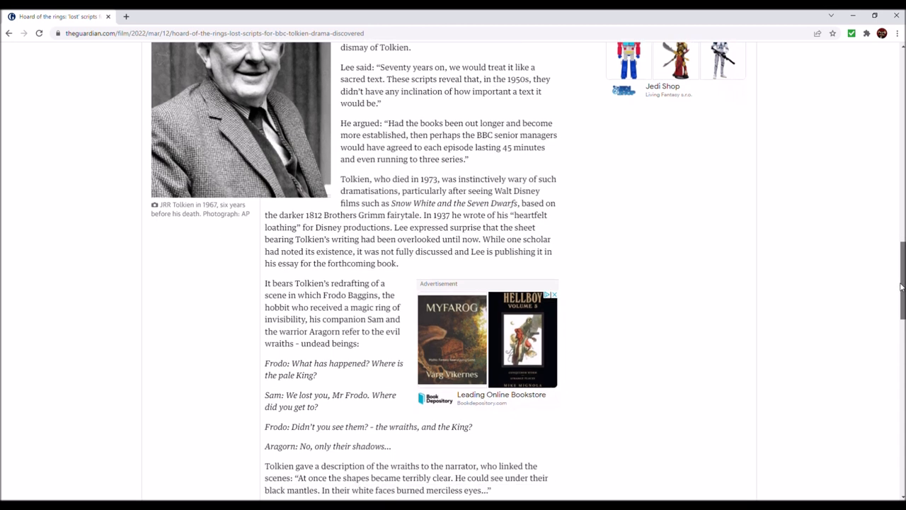
scroll("down", 3)
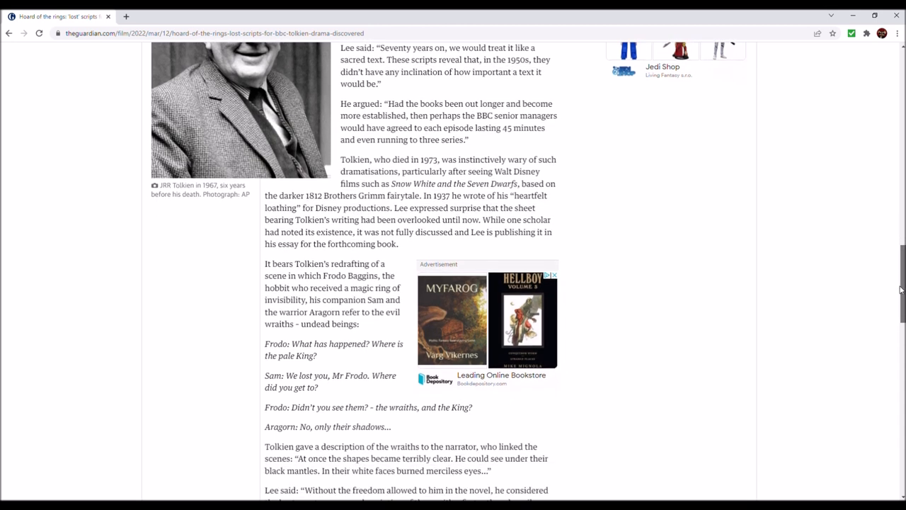
scroll("down", 3)
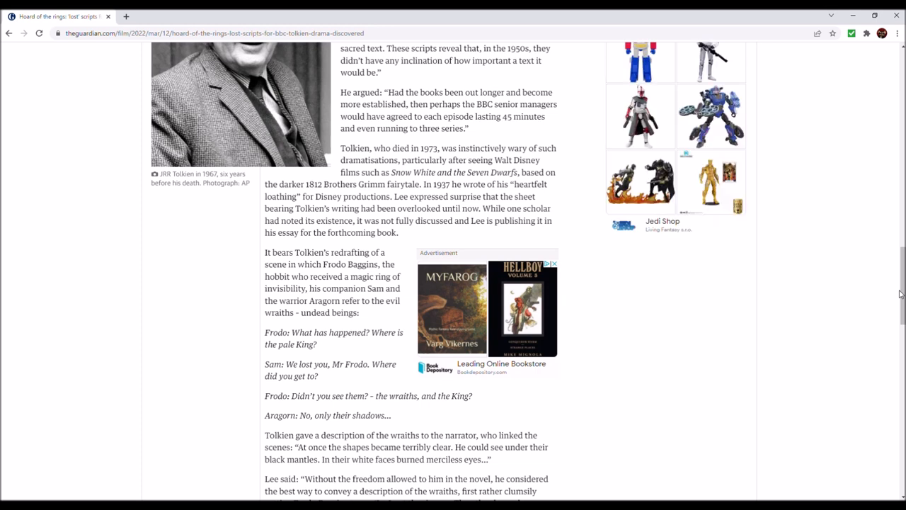
scroll("down", 3)
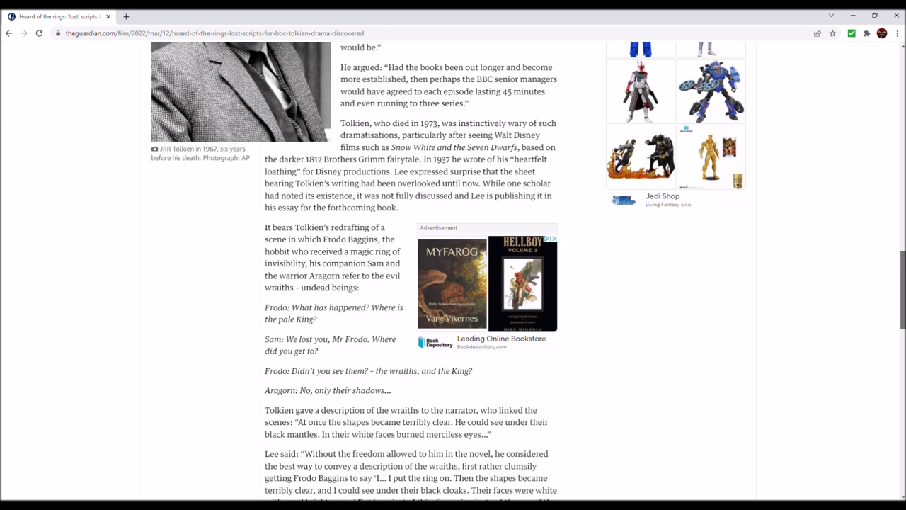
scroll("down", 3)
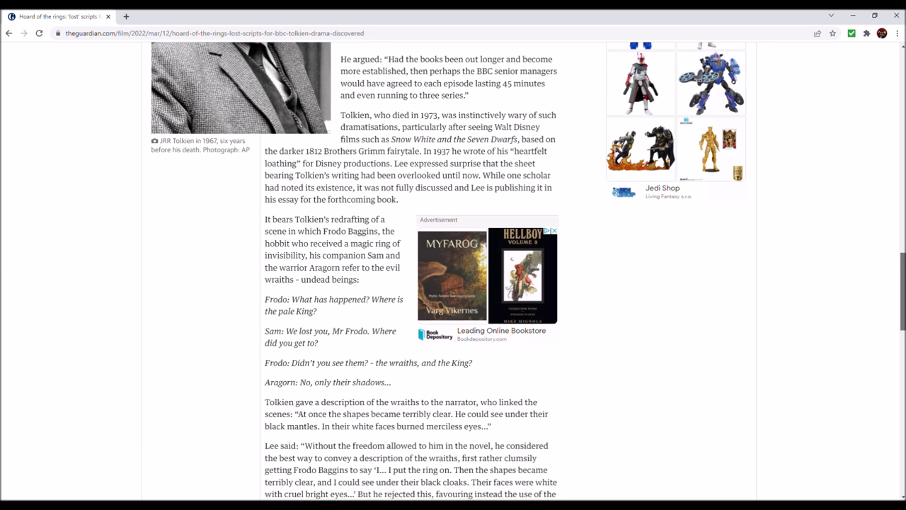
scroll("down", 3)
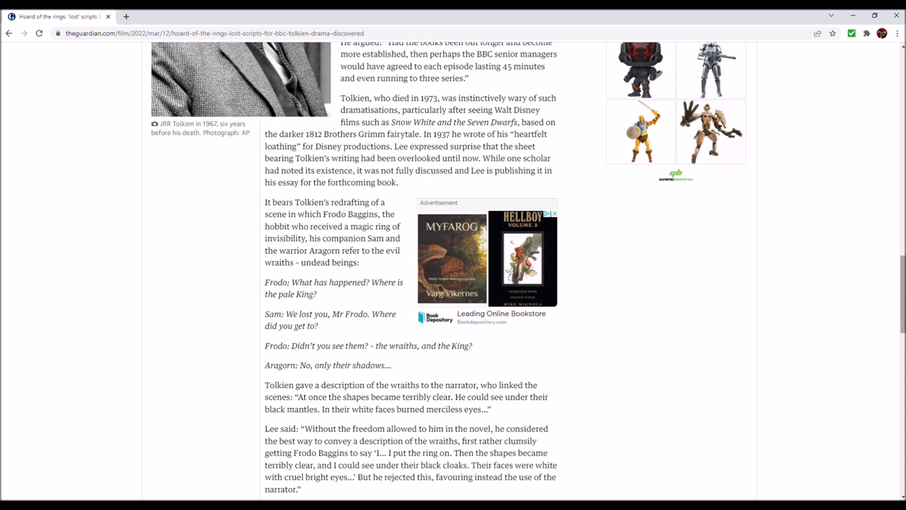
Scroll down to the 1950s listener reactions, the Observer critic's praise and the June publication note.
scroll("down", 3)
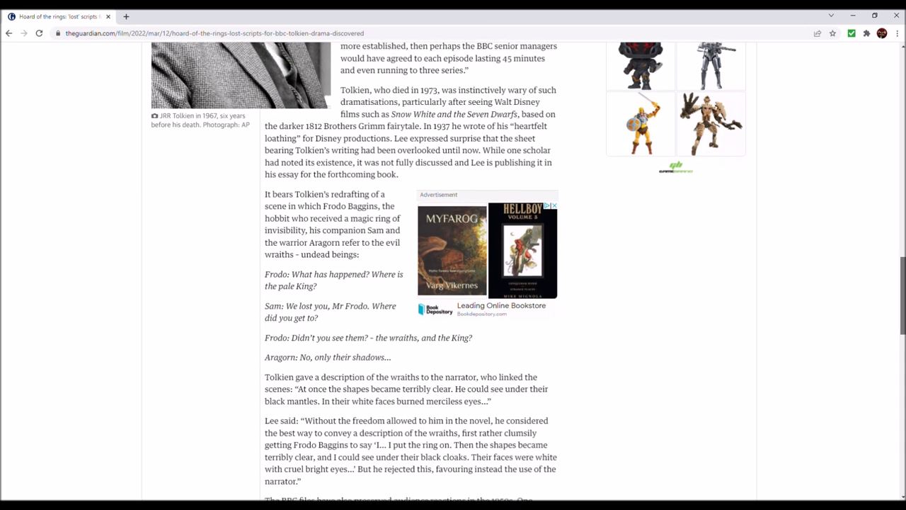
scroll("down", 3)
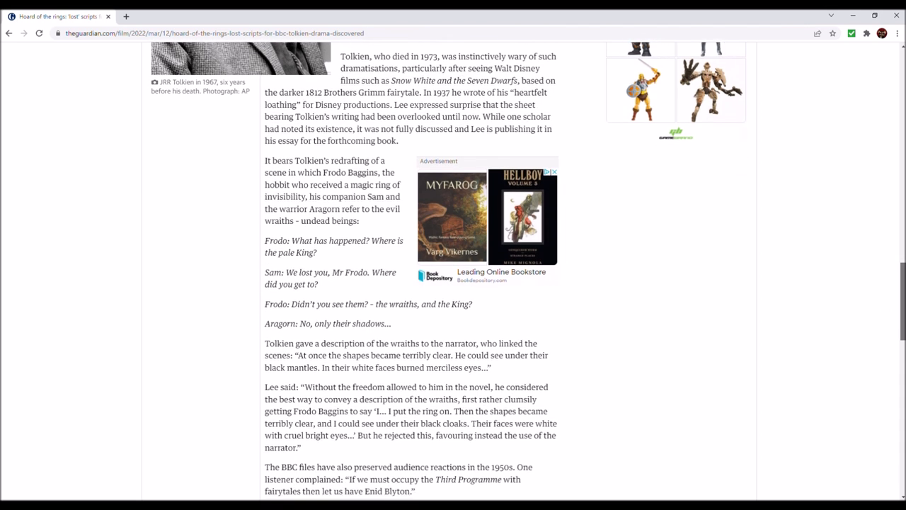
scroll("down", 3)
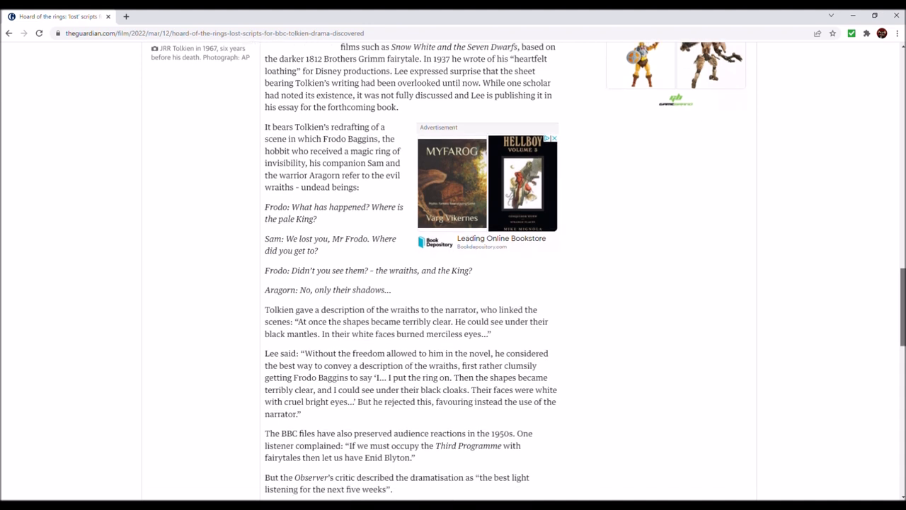
scroll("down", 3)
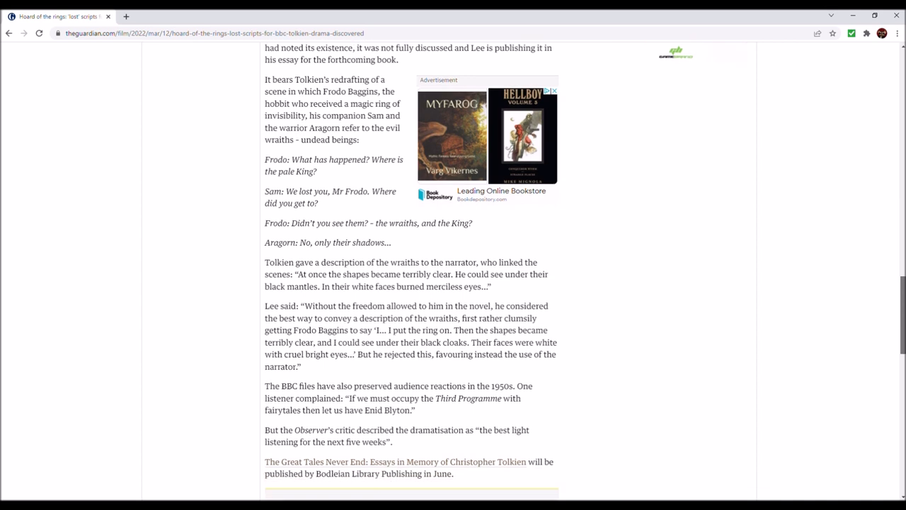
scroll("down", 3)
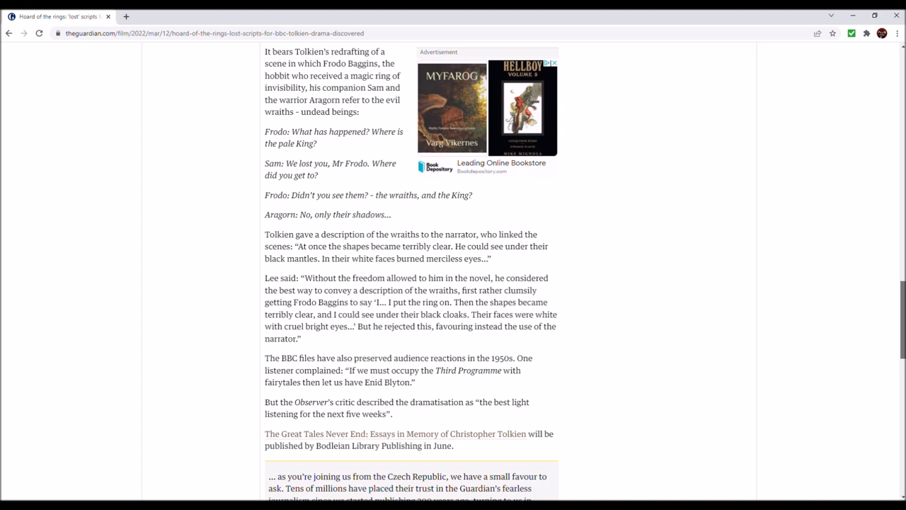
scroll("down", 3)
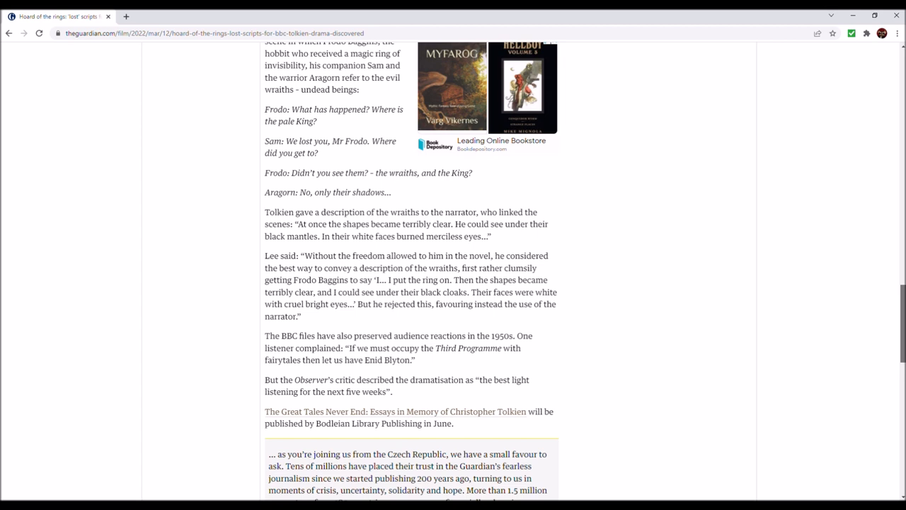
scroll("down", 3)
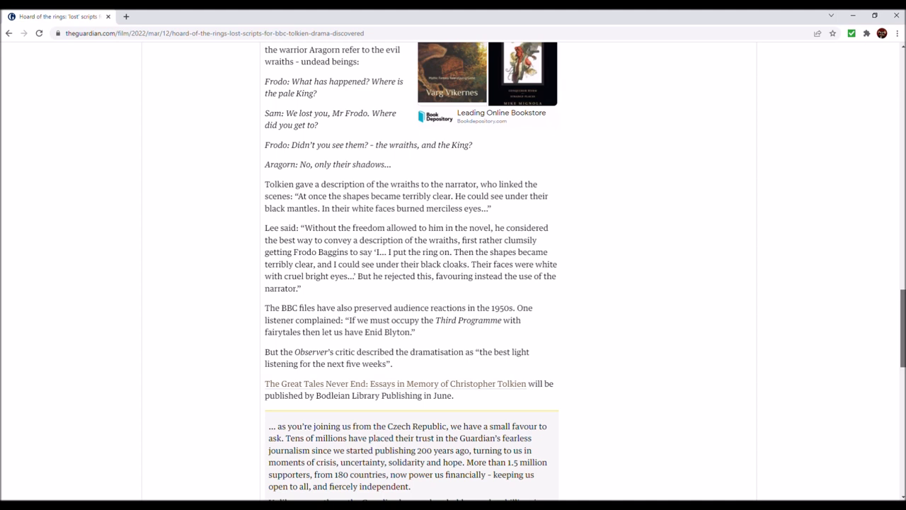
scroll("down", 3)
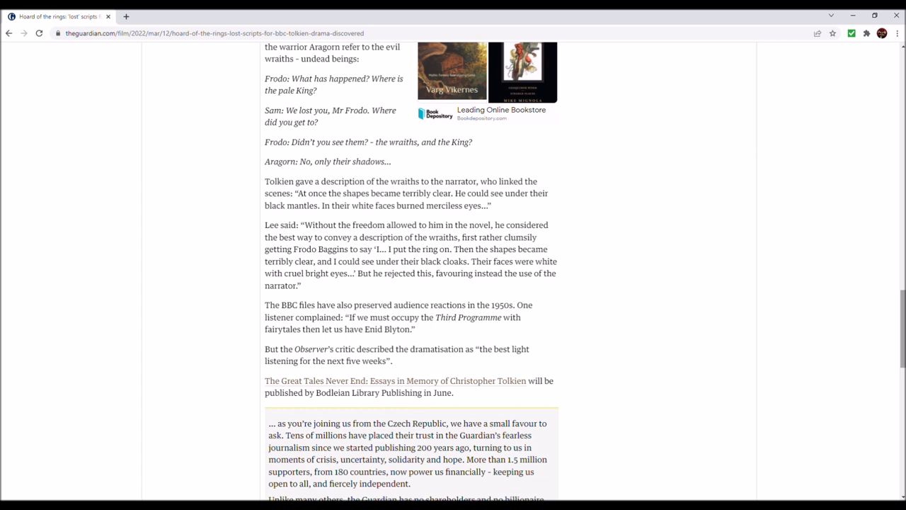
Scroll down through the reader-support appeal below the article's end.
scroll("down", 3)
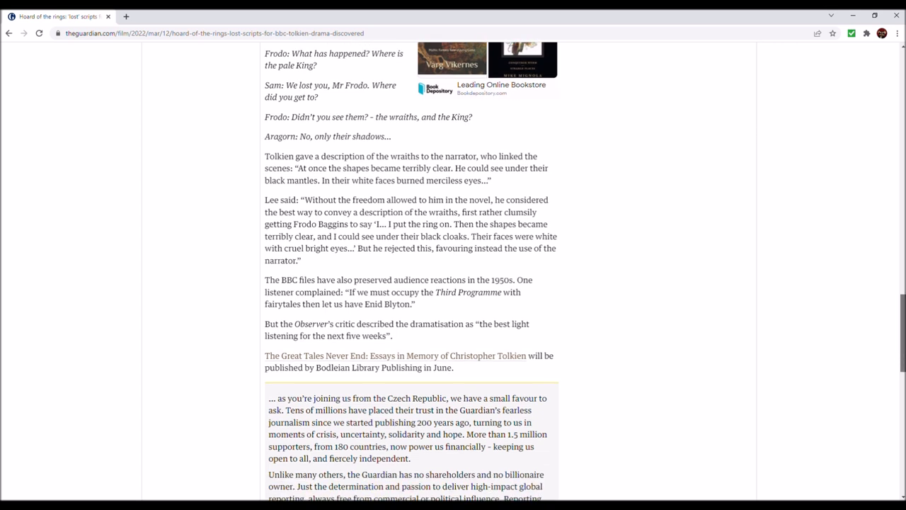
scroll("down", 3)
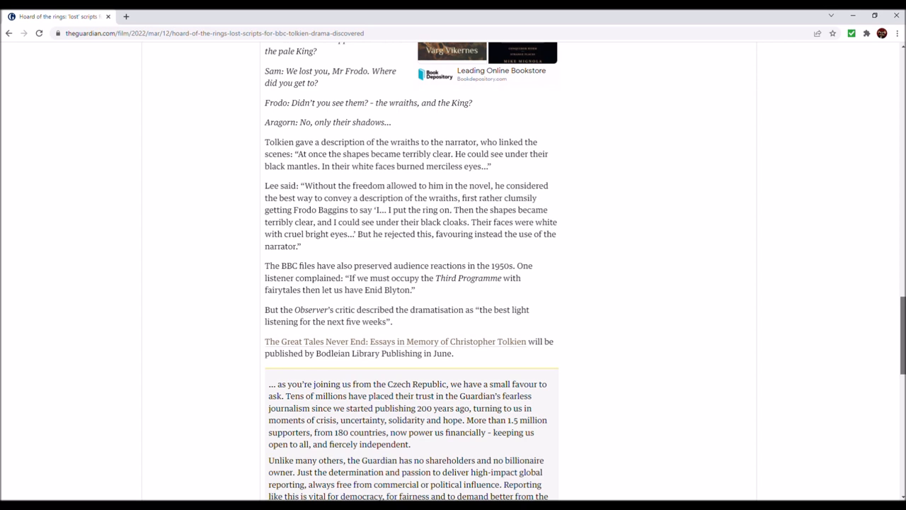
scroll("up", 3)
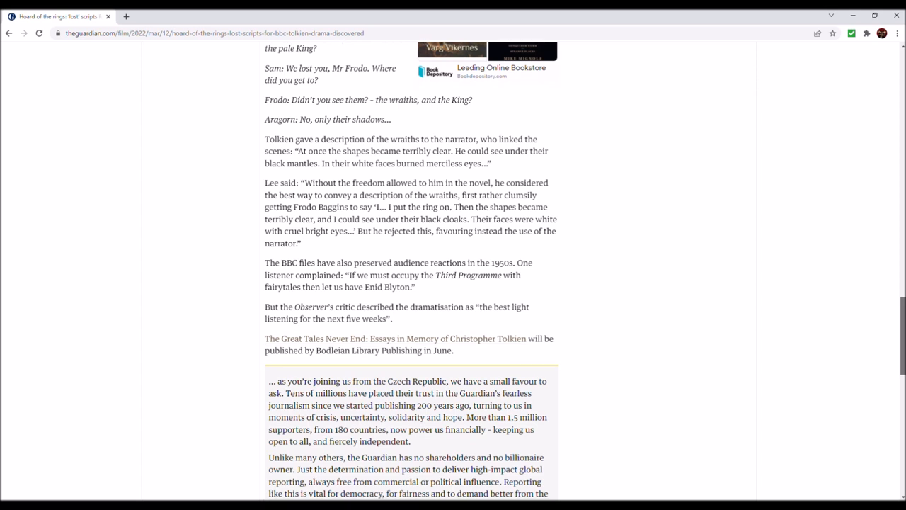
scroll("down", 3)
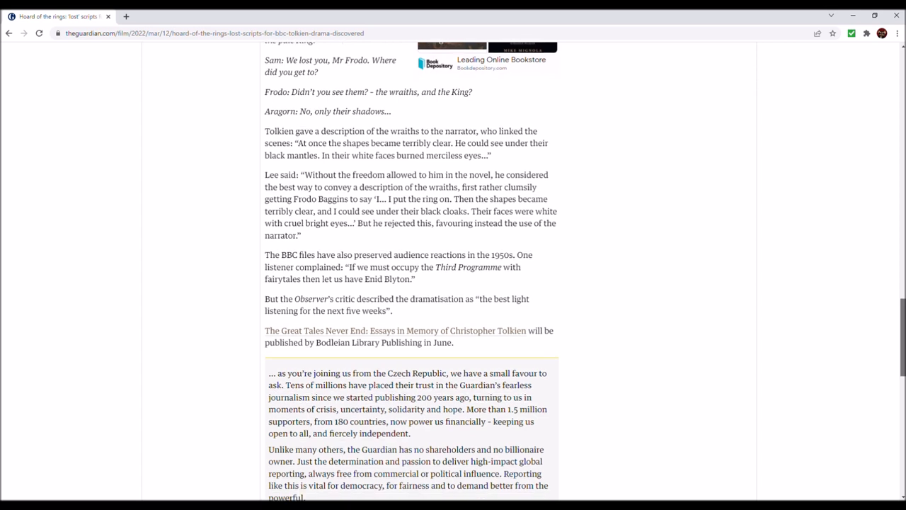
scroll("up", 3)
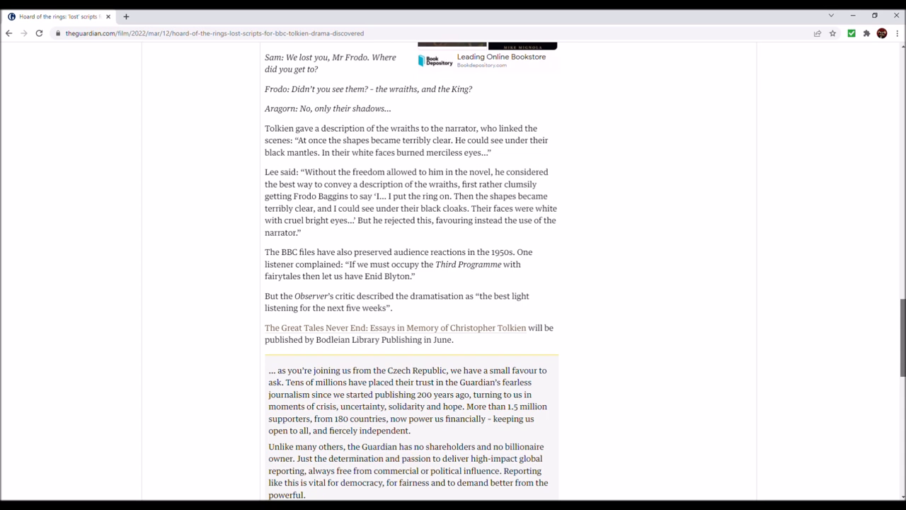
scroll("down", 3)
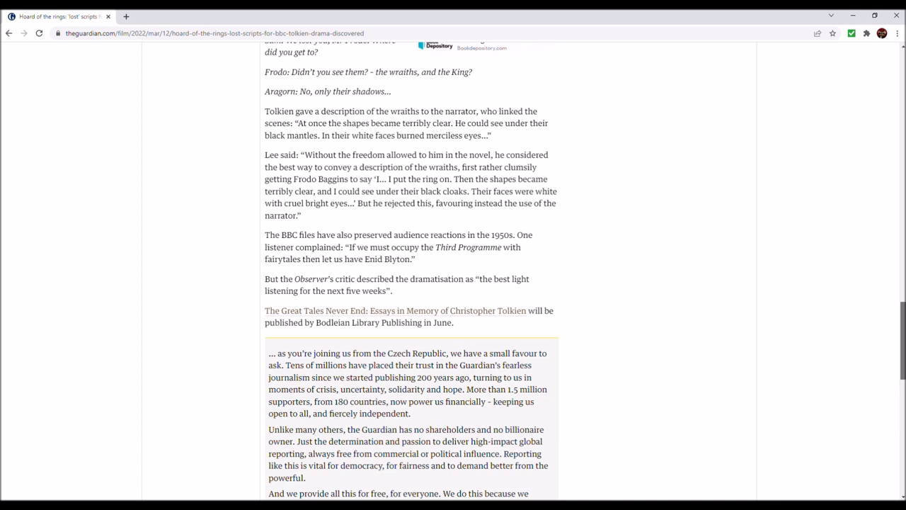
scroll("down", 3)
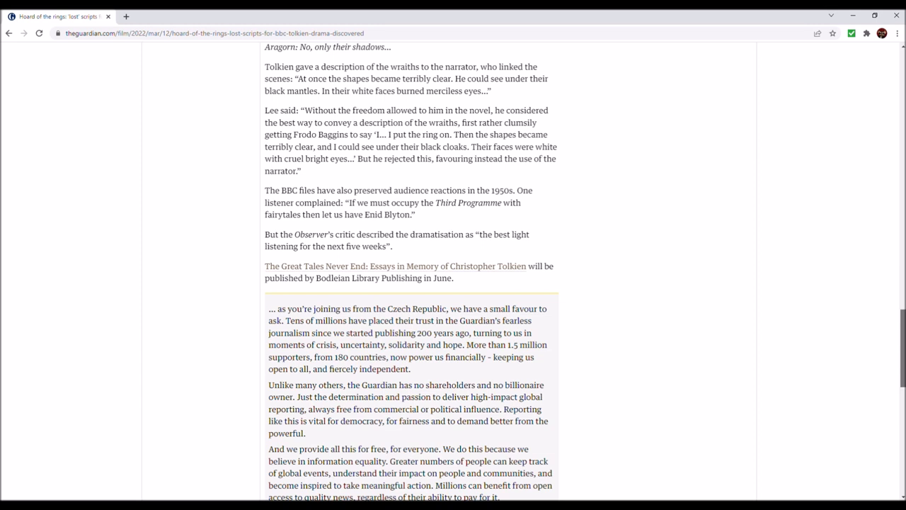
scroll("down", 3)
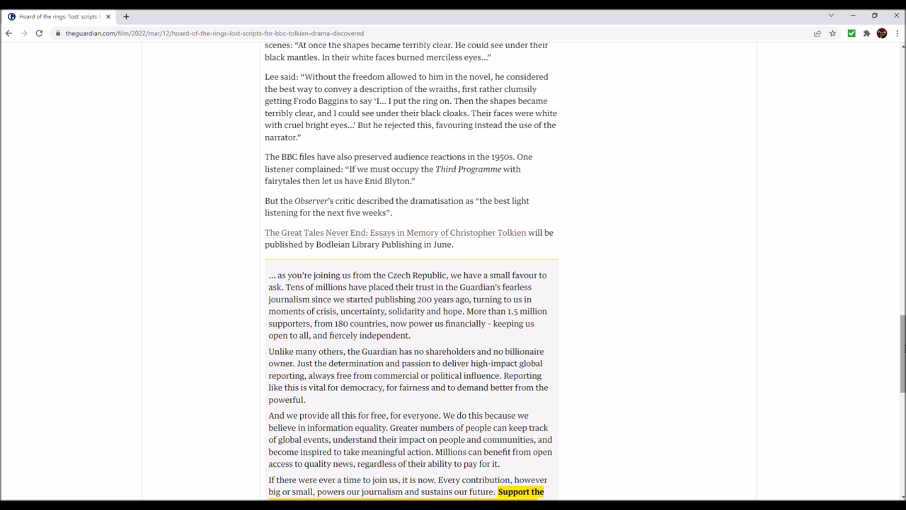
scroll("down", 3)
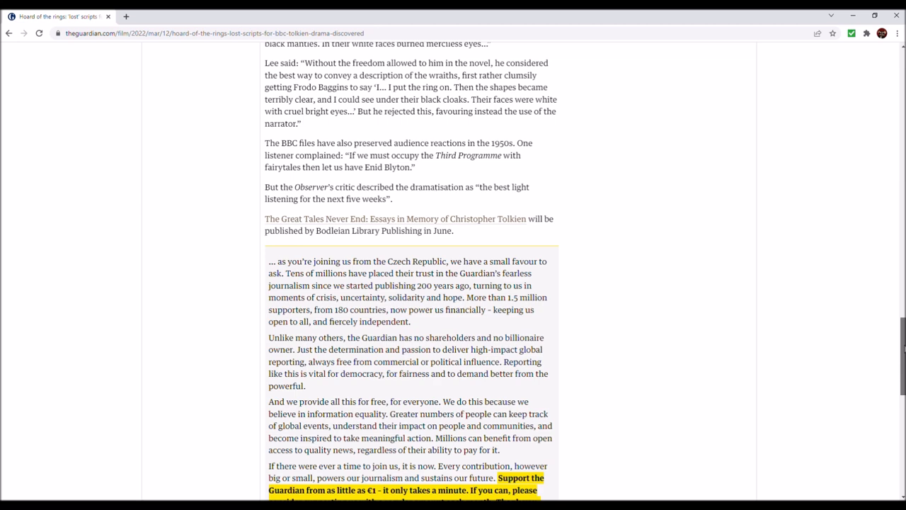
Scroll back up to Lee's longer-episodes argument and the Frodo–Sam–Aragorn script scene.
scroll("up", 3)
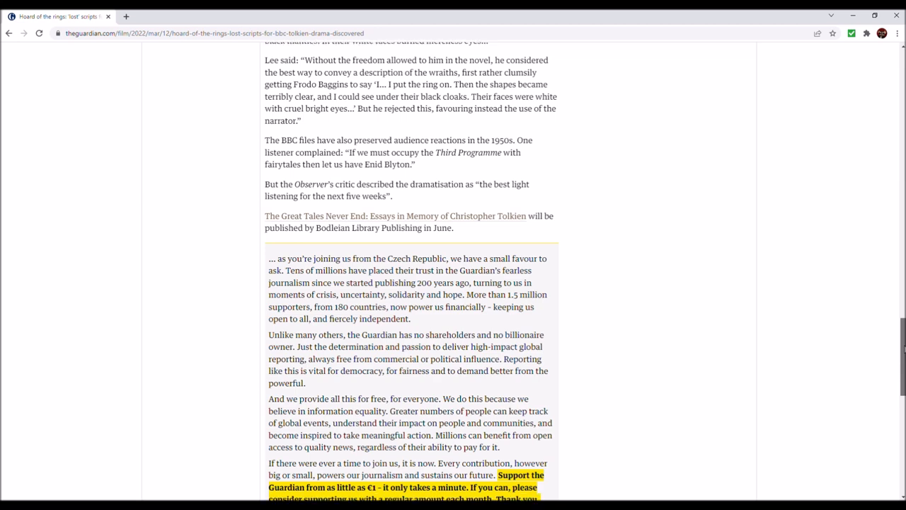
scroll("up", 3)
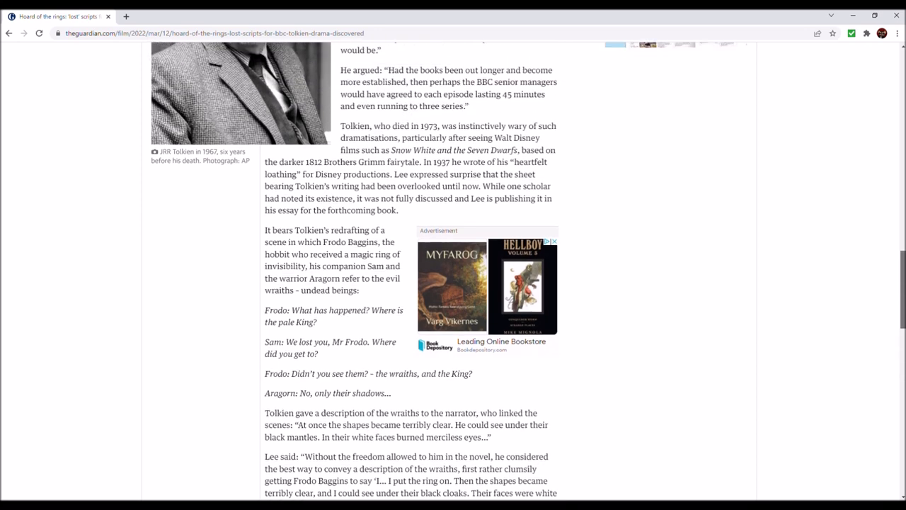
Scroll up to the article's headline, standfirst, byline and lead image.
scroll("up", 3)
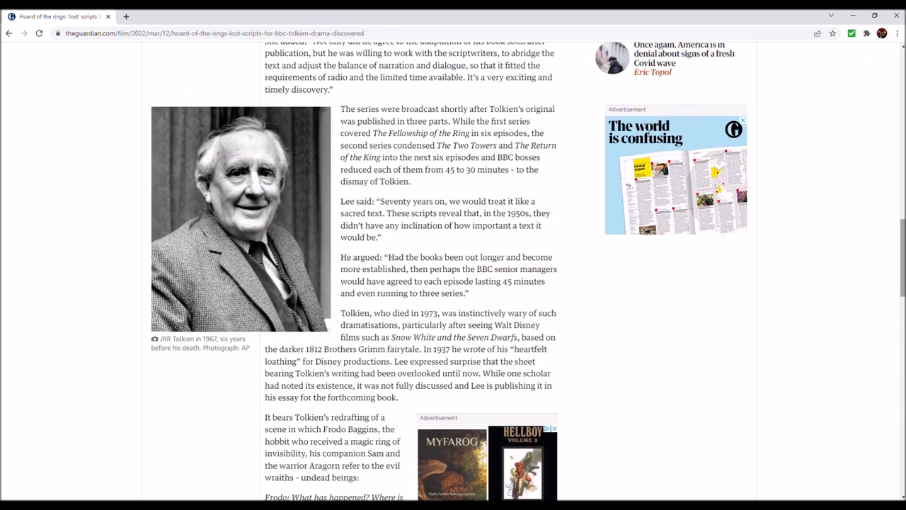
scroll("up", 3)
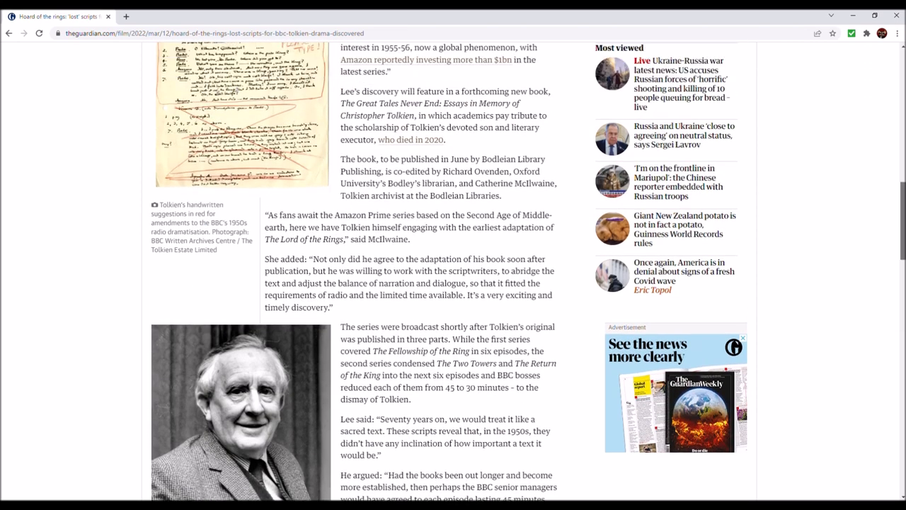
scroll("up", 3)
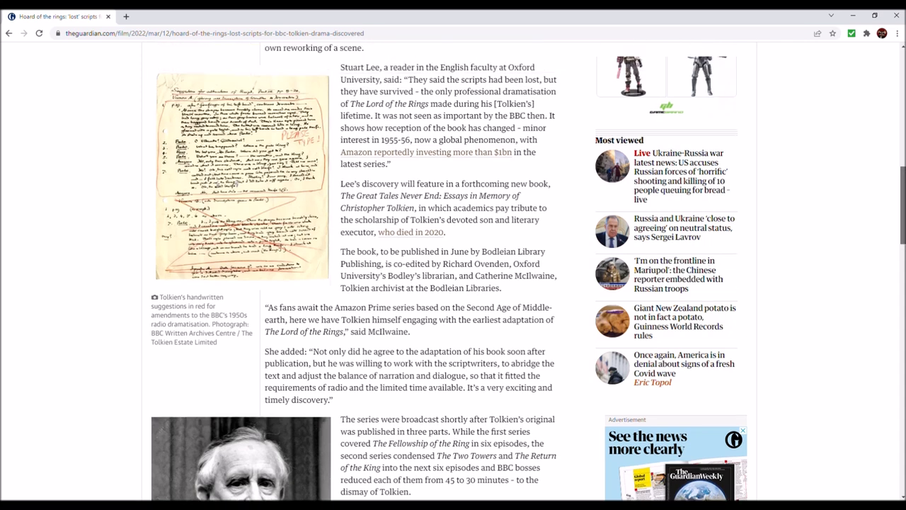
scroll("up", 3)
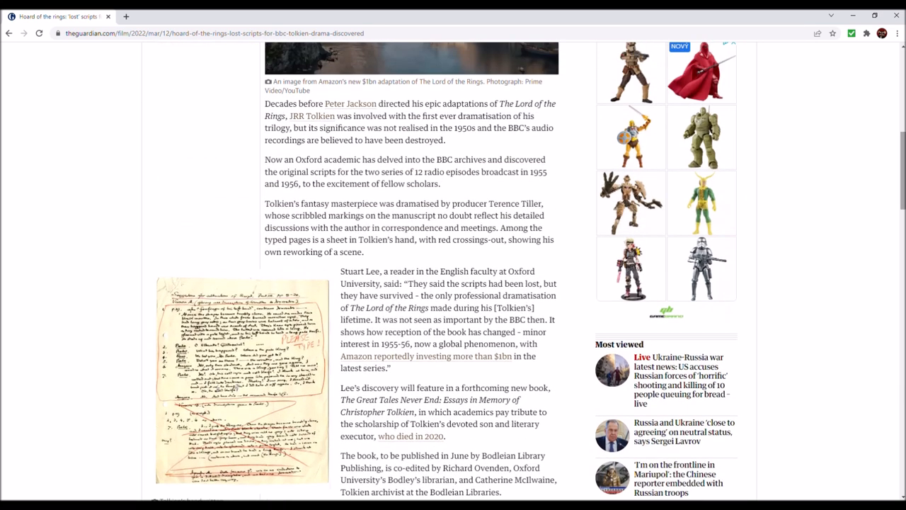
scroll("up", 3)
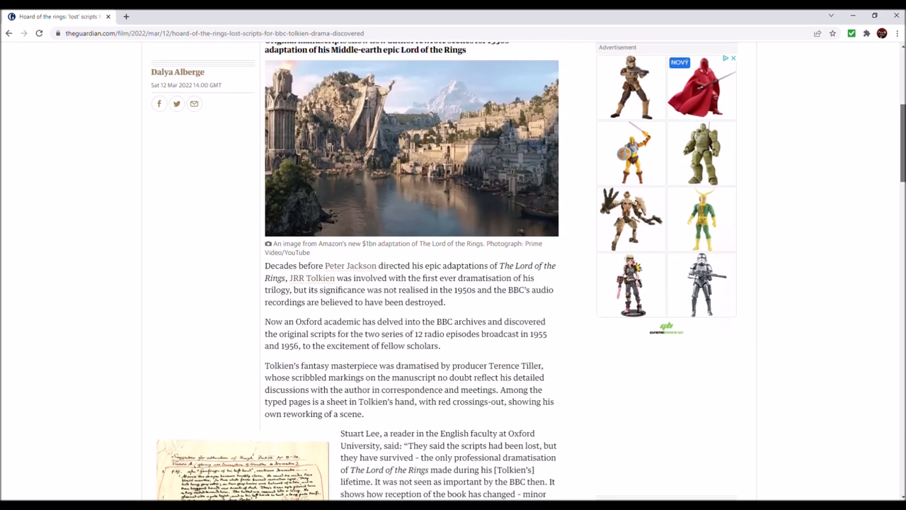
scroll("up", 3)
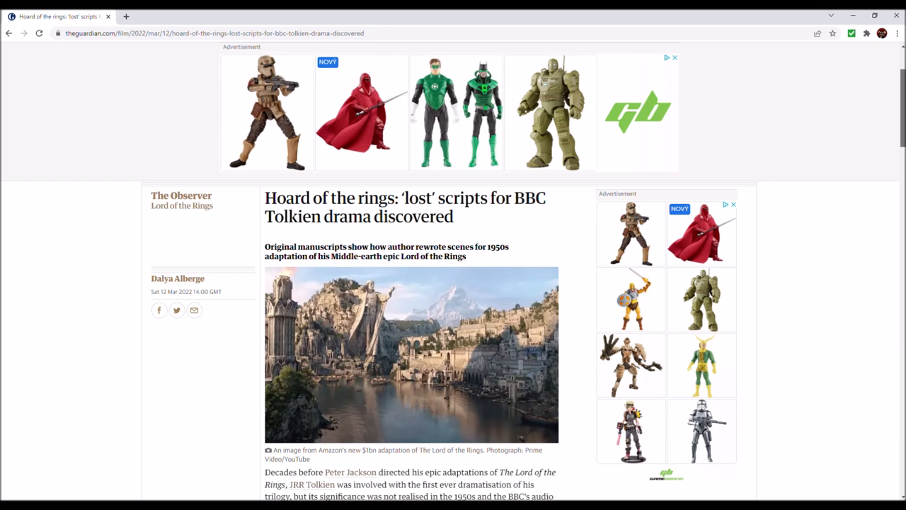
scroll("down", 3)
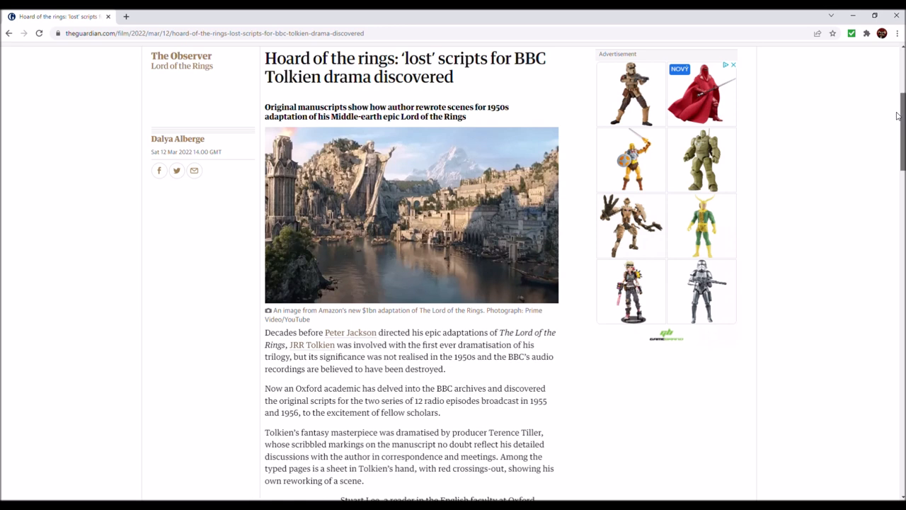
scroll("down", 3)
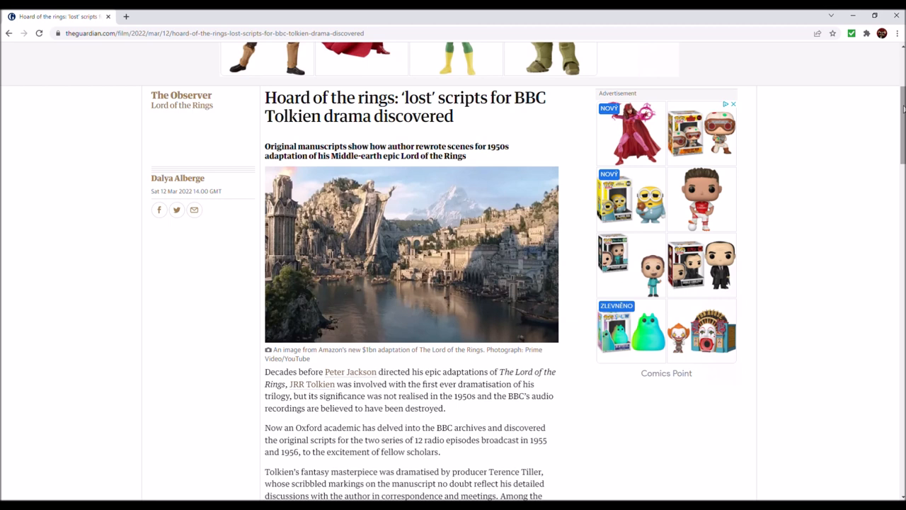
scroll("down", 3)
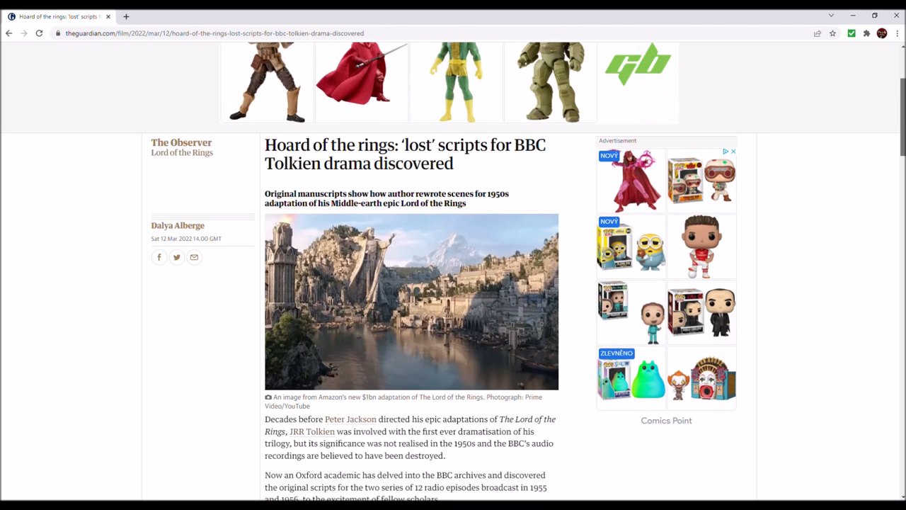